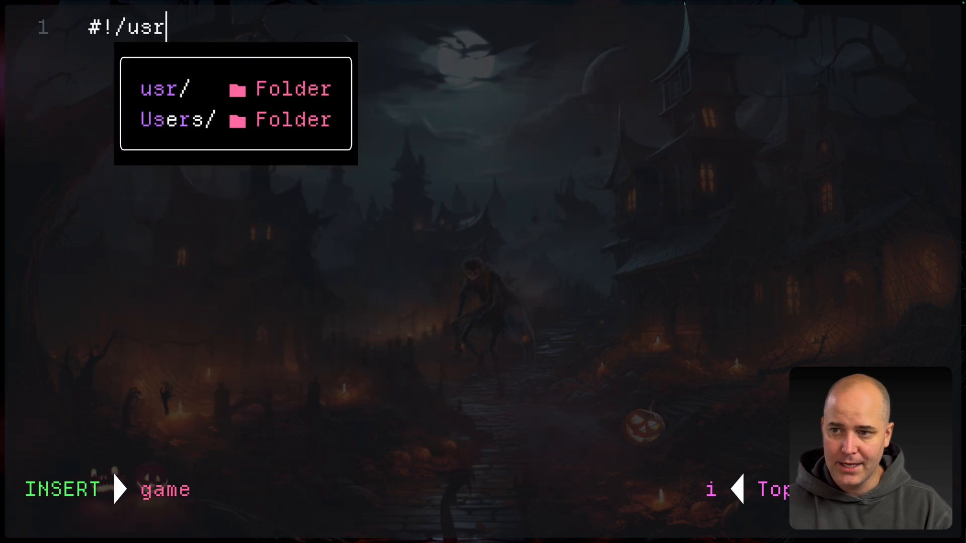
Add the #!/usr/bin/env node shebang on line 1 and start a console.log test line.
text(/bin/env node)
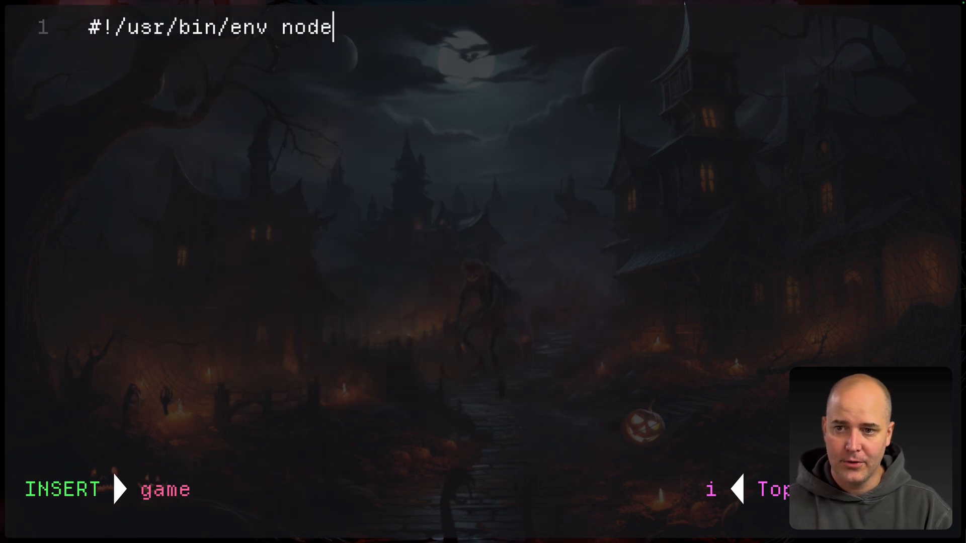
key(Escape)
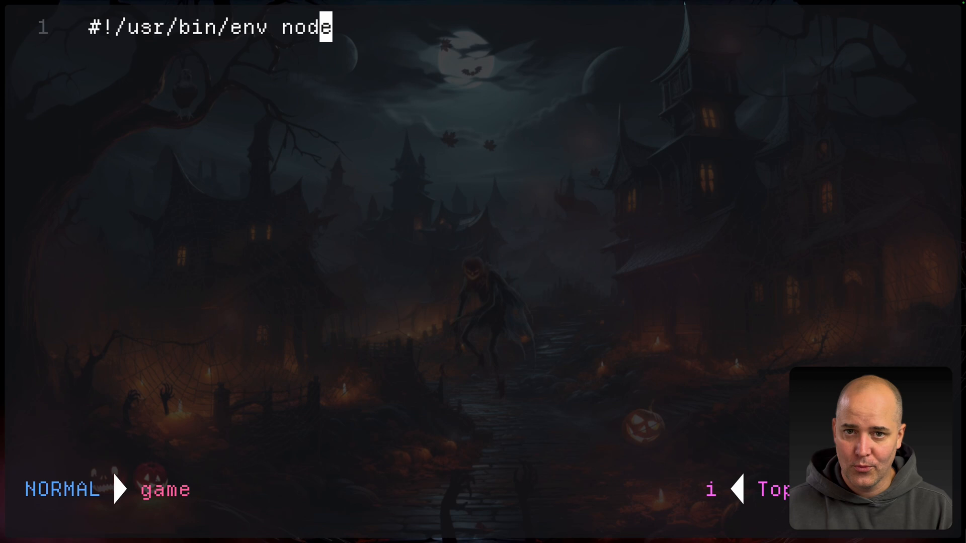
text(cons)
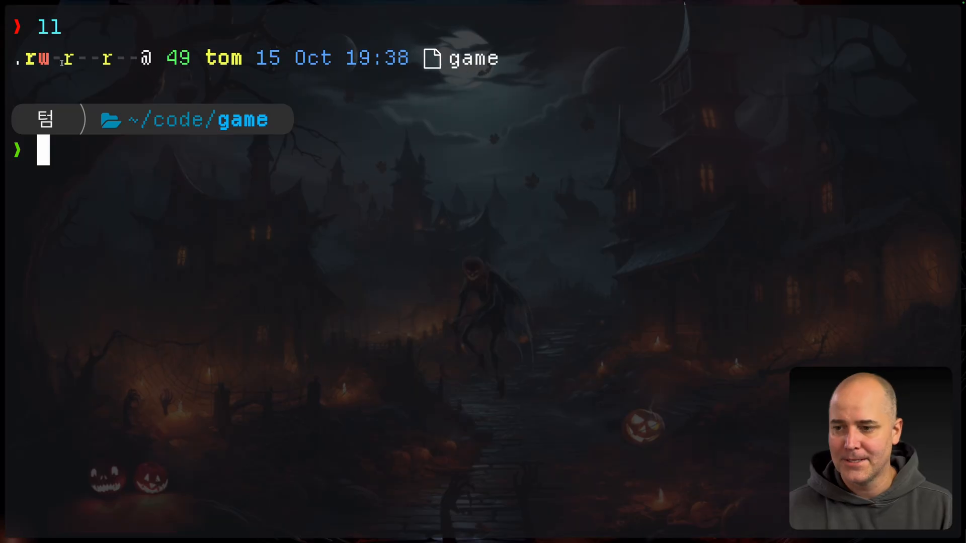
Make the game script executable with chmod +x and run it as ./game.
text(chm)
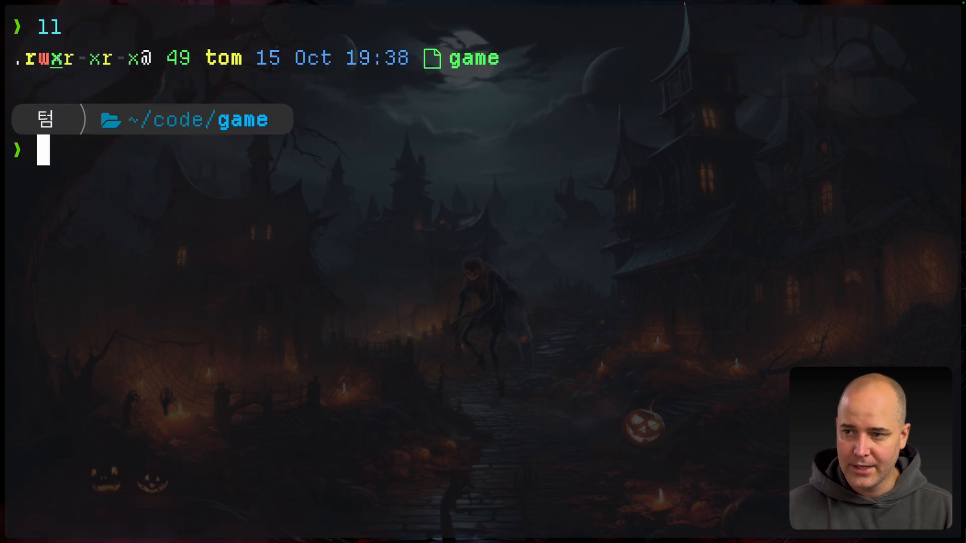
text(./game)
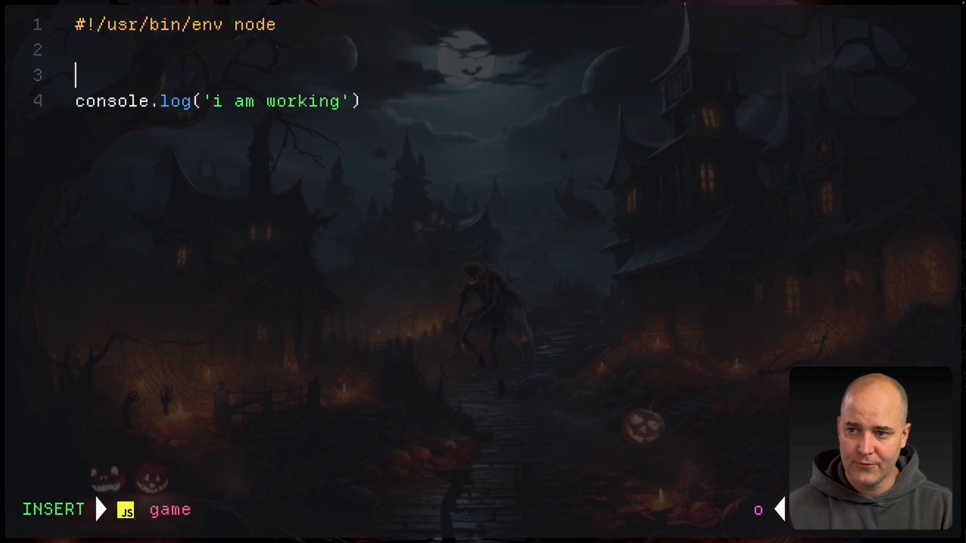
Add the line import process from "node:process" at the top of the script.
text(import process)
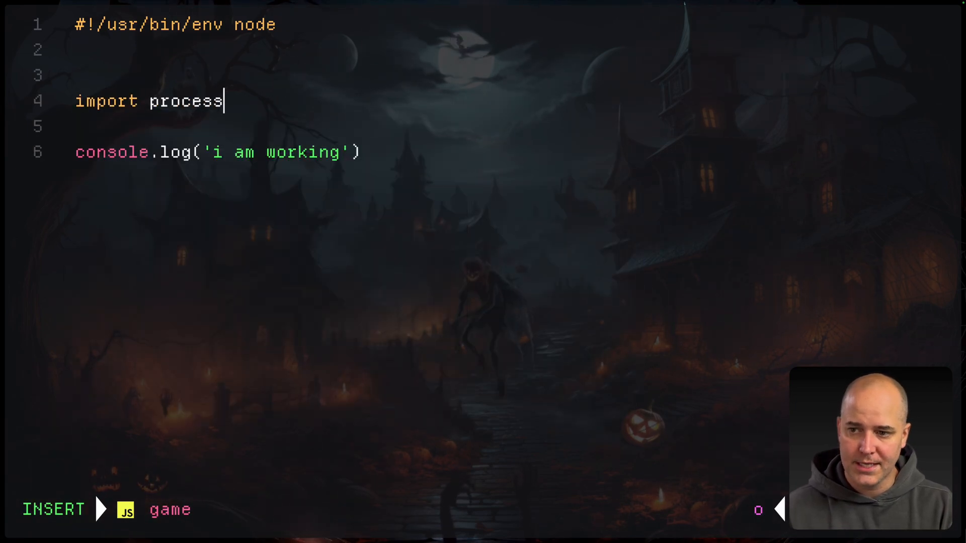
text(from "node:pr)
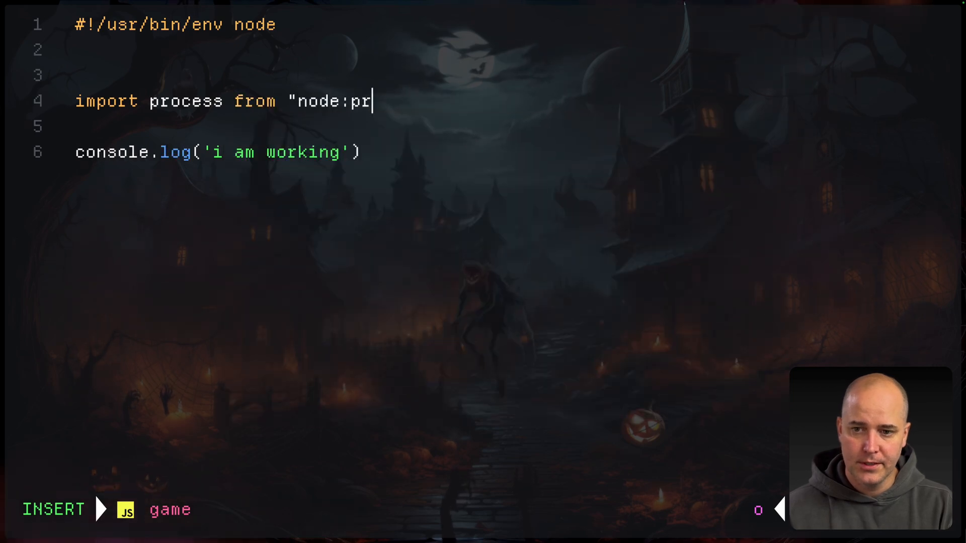
text(ocess")
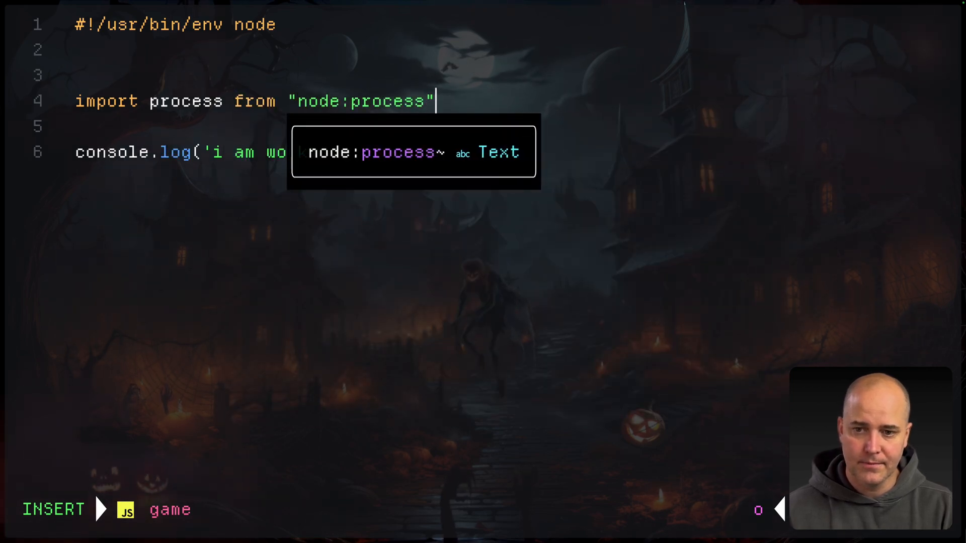
key(Escape)
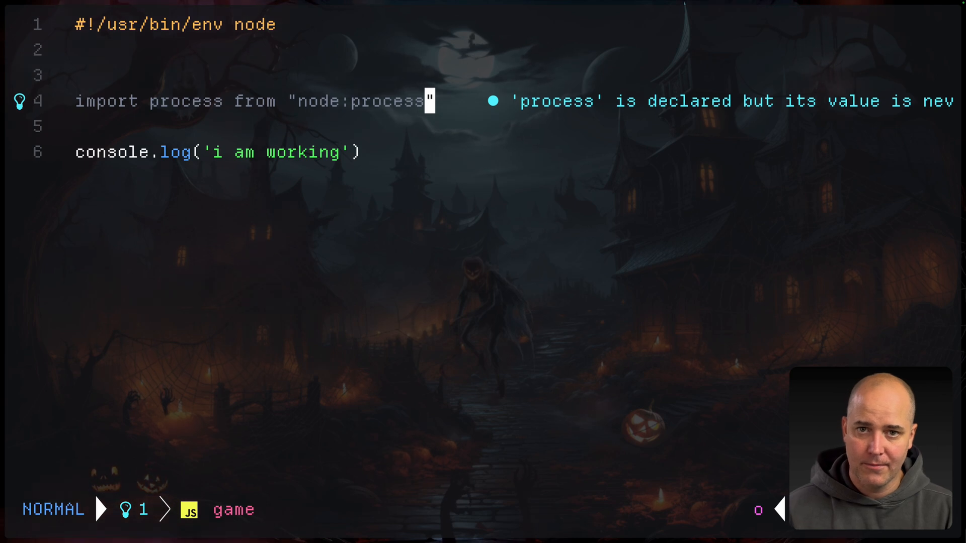
Write a process.stdout.write("i am out") test, then select and delete the test output lines.
text(process.)
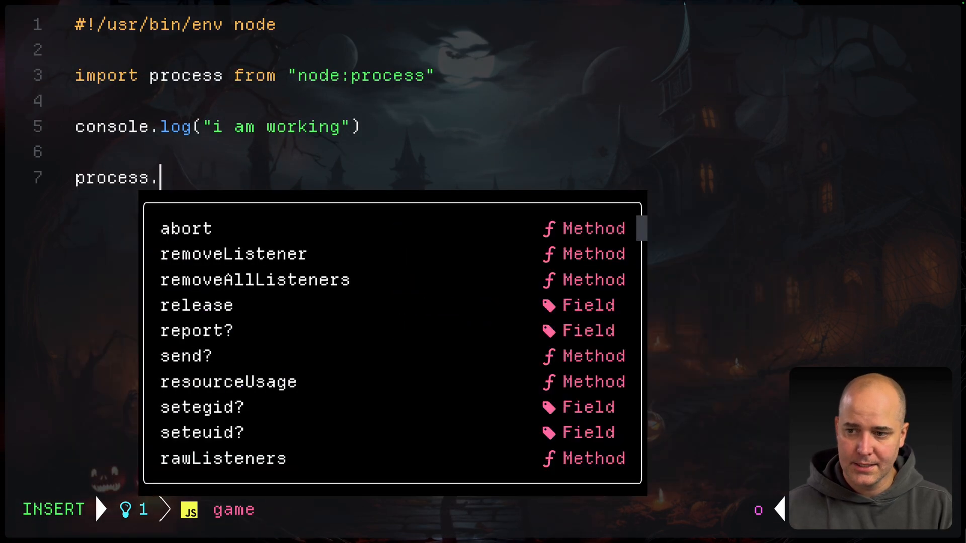
text(stdout.write(")
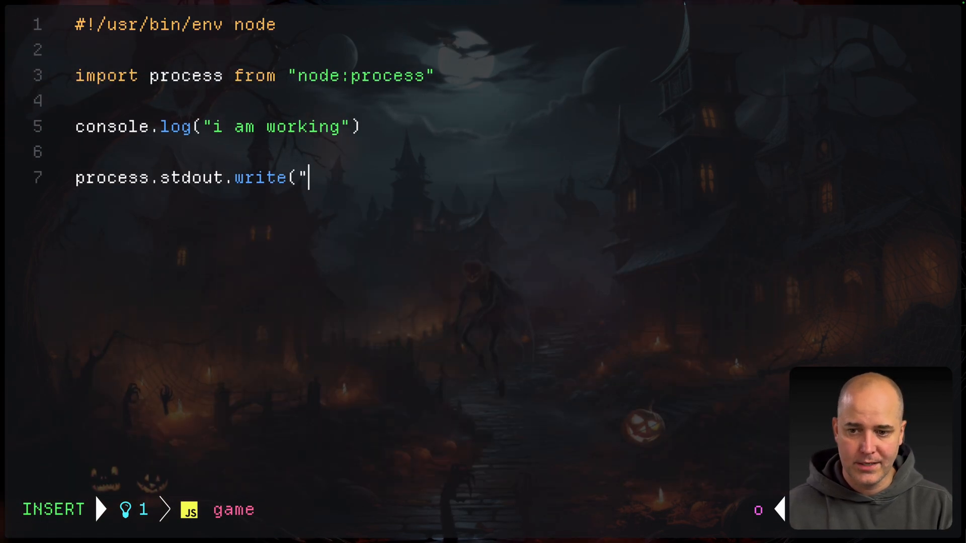
text(i am out)
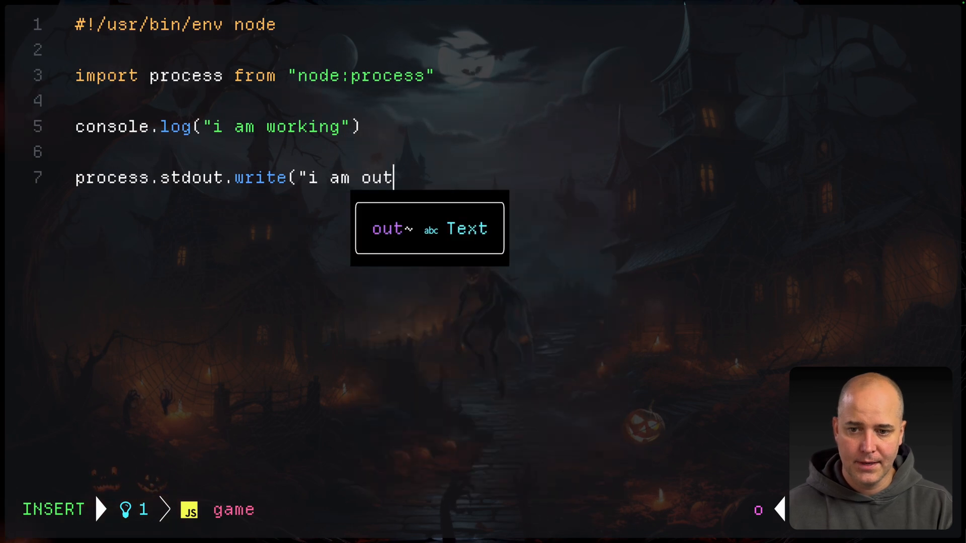
key(Escape)
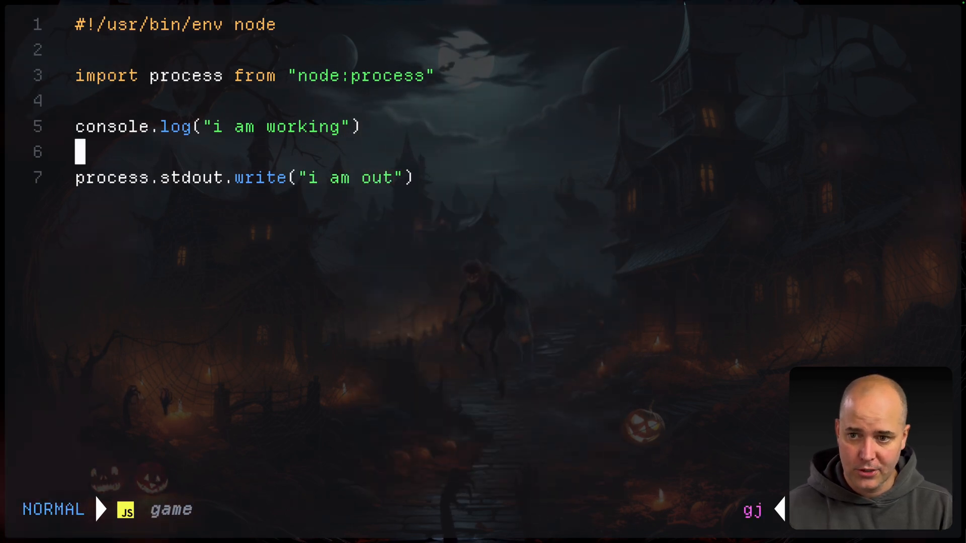
key(V)
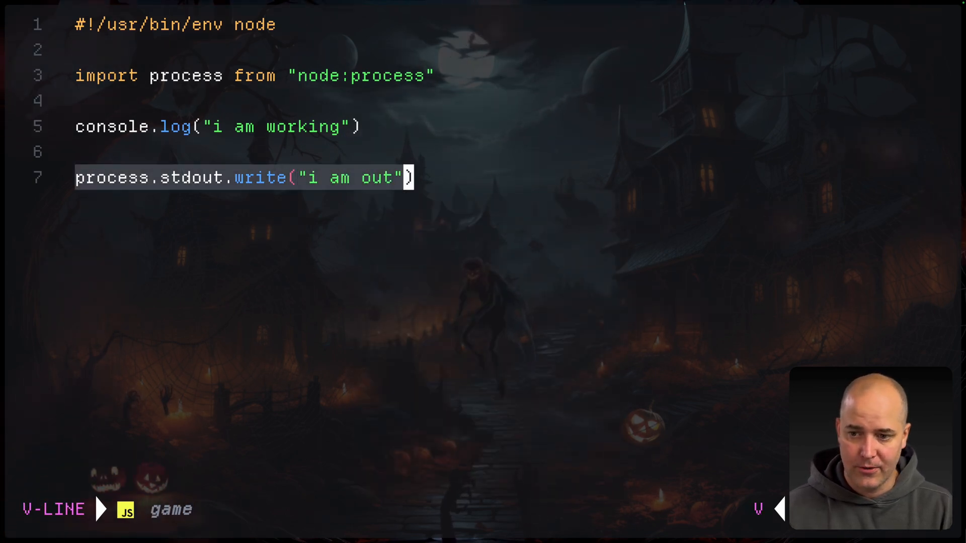
key(Escape)
text(imp)
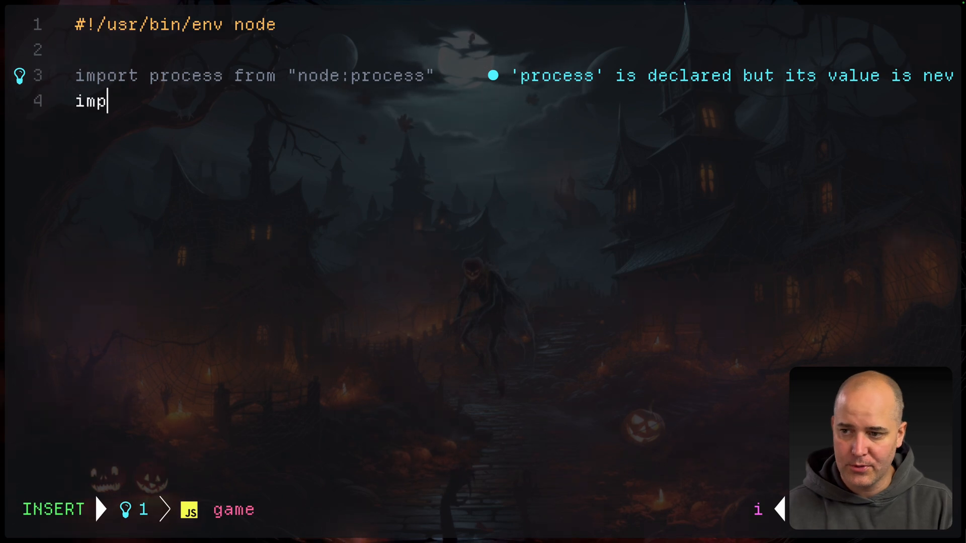
Import { emitKeypressEvents } from "readline" and call process.stdin.setRawMode(true).
text(ort)
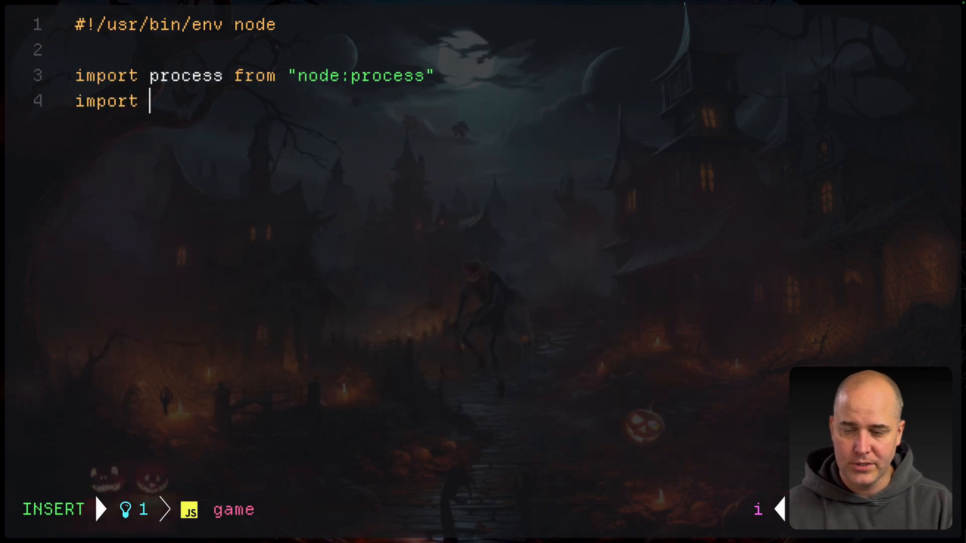
text({} from ")
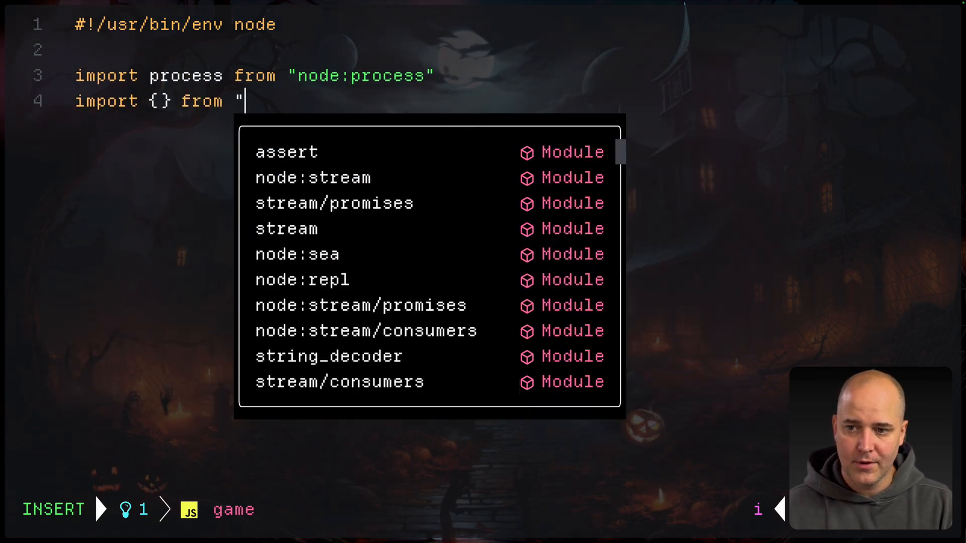
text(readline)
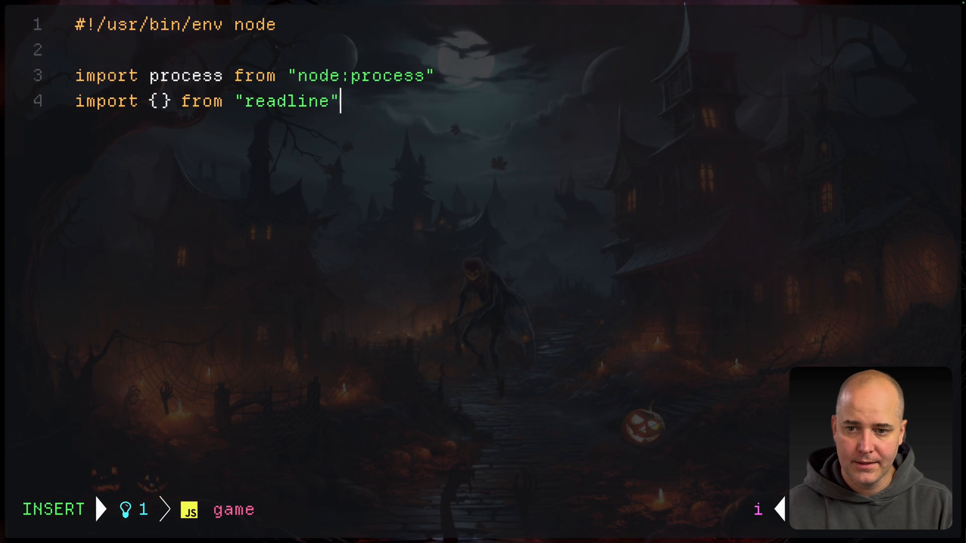
text(emitKeypressEvent)
text(process.stdin.)
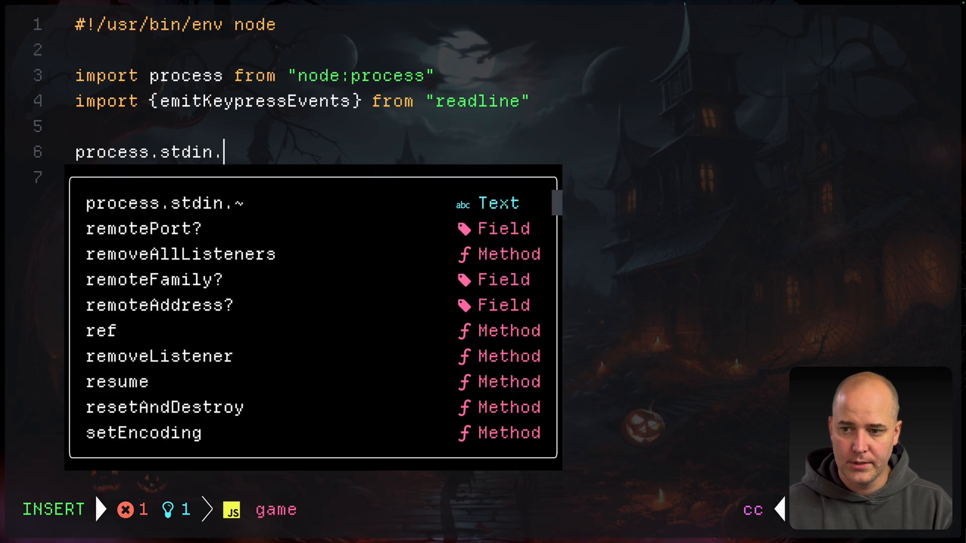
text(setRawMode(true)
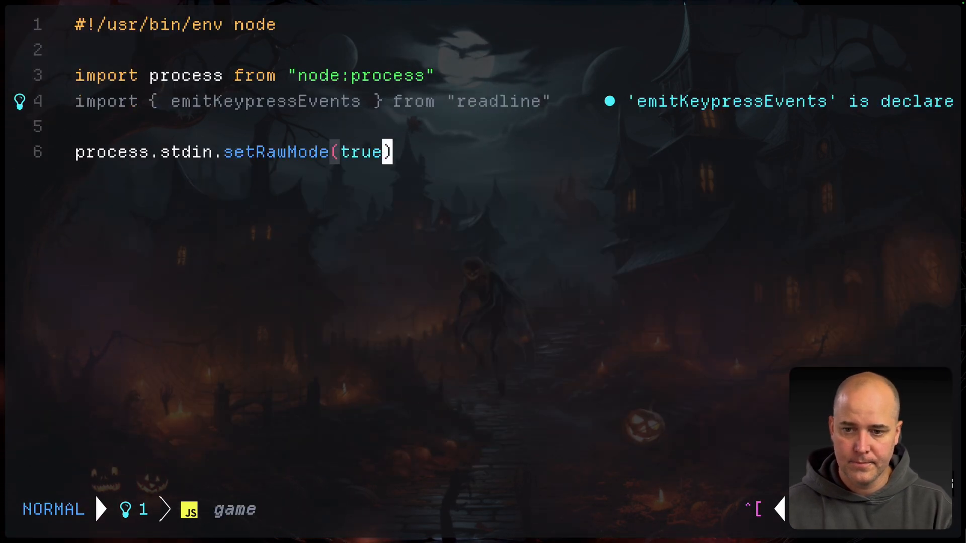
Call emitKeypressEvents(process.stdin) and begin process.stdin.on("keypress" on a new line.
key(o)
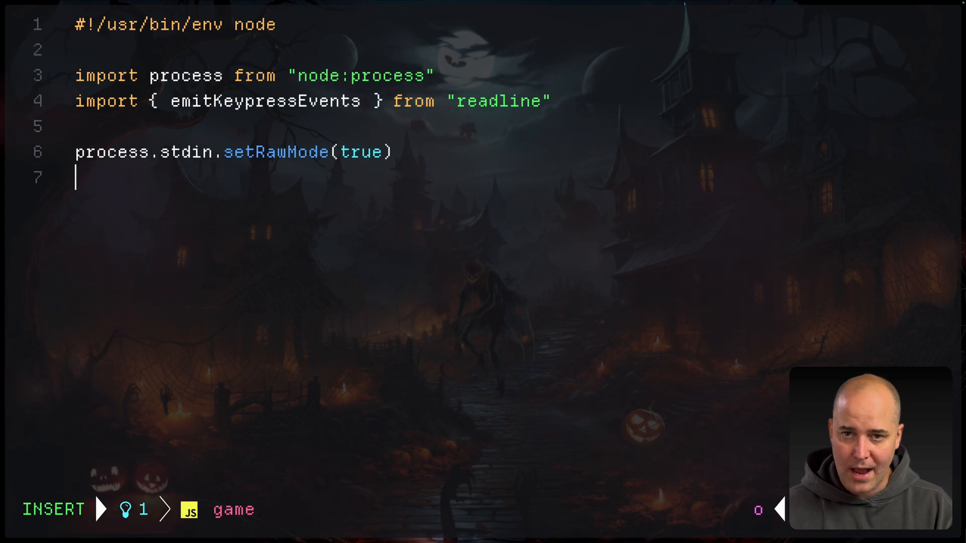
text(emitKeypressEvents(process.stdin)
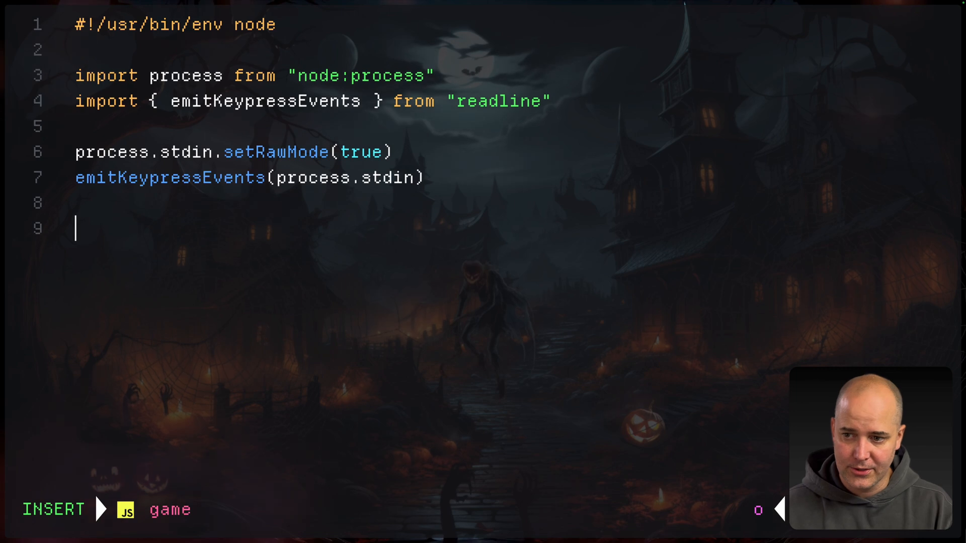
text(process.stdin.on("keypress",)
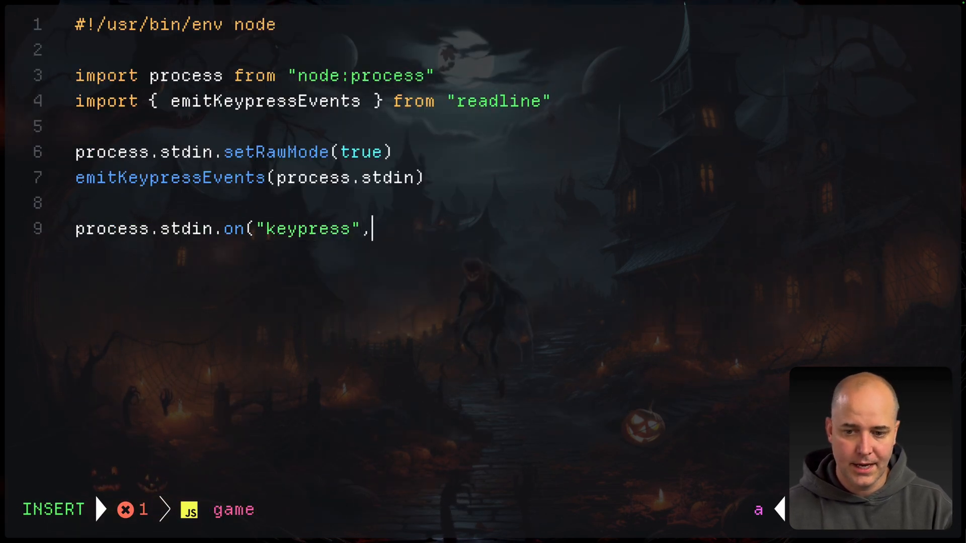
Write the keypress callback (_, key) calling process.exit() when key.name === 'q'.
text(function()
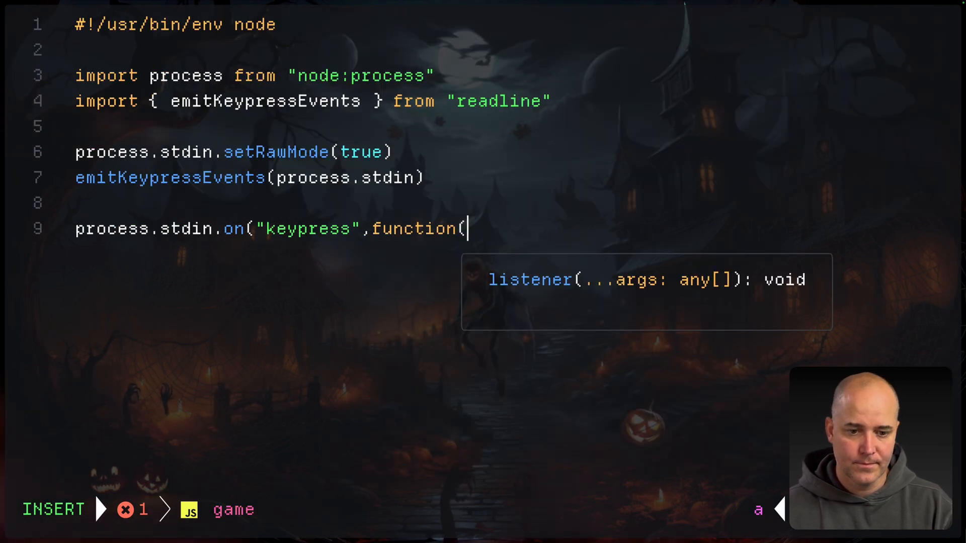
text(_,key)
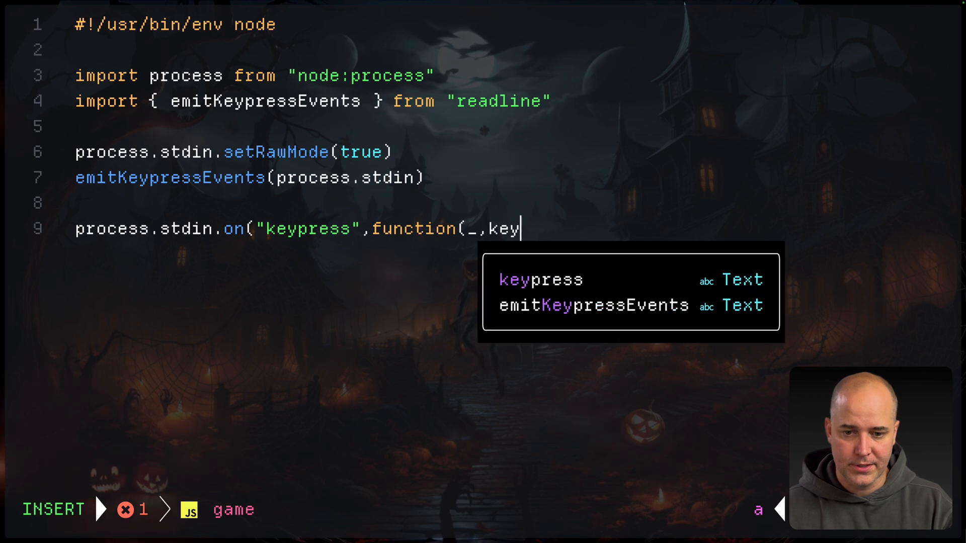
text(){)
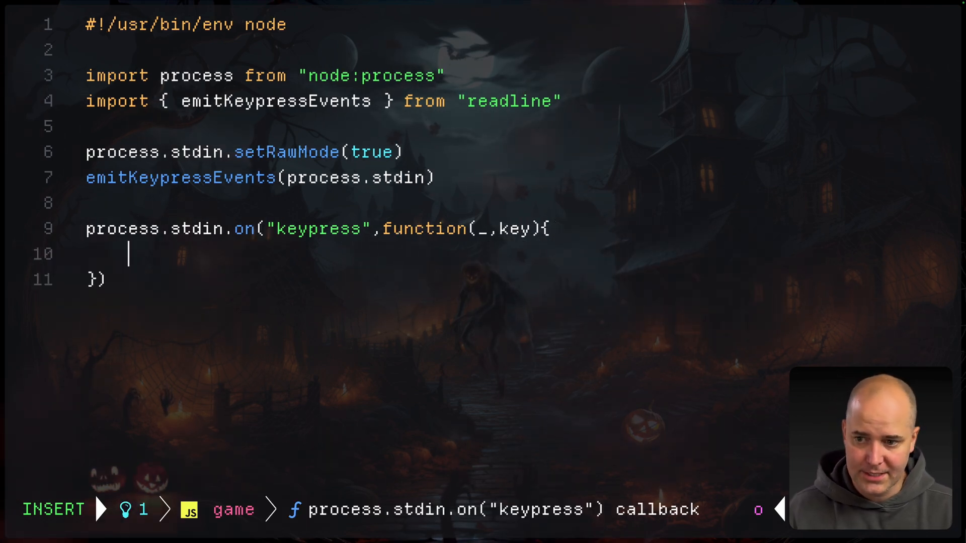
text(if (key)
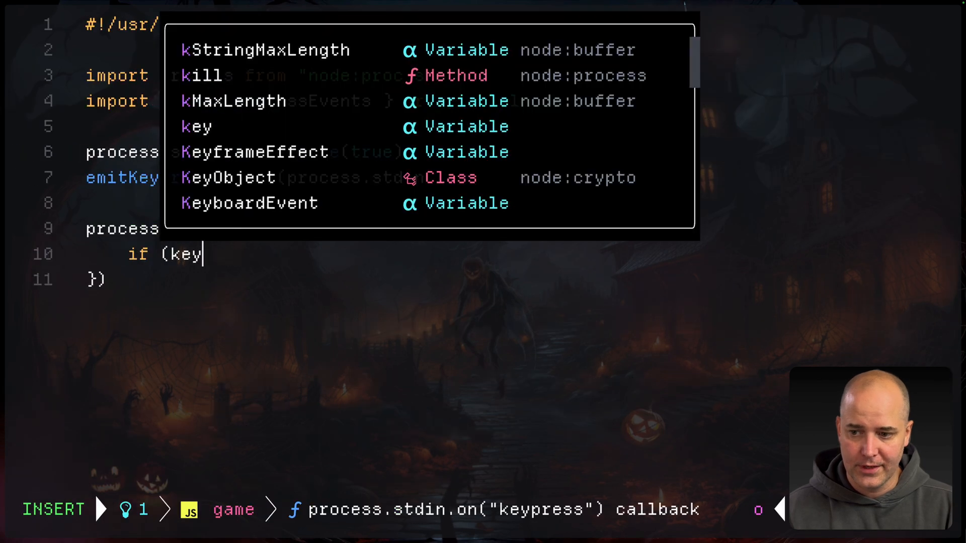
text(.name===')
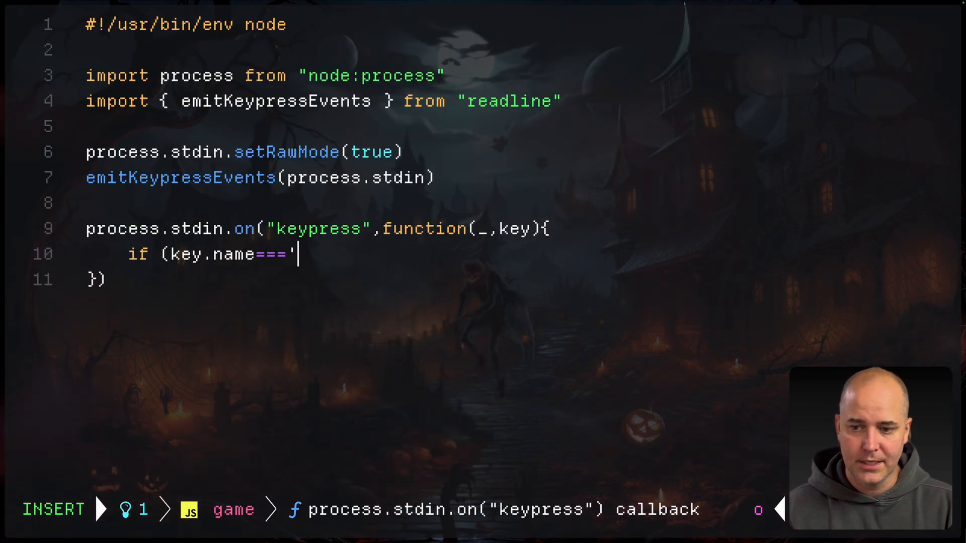
text(q'){)
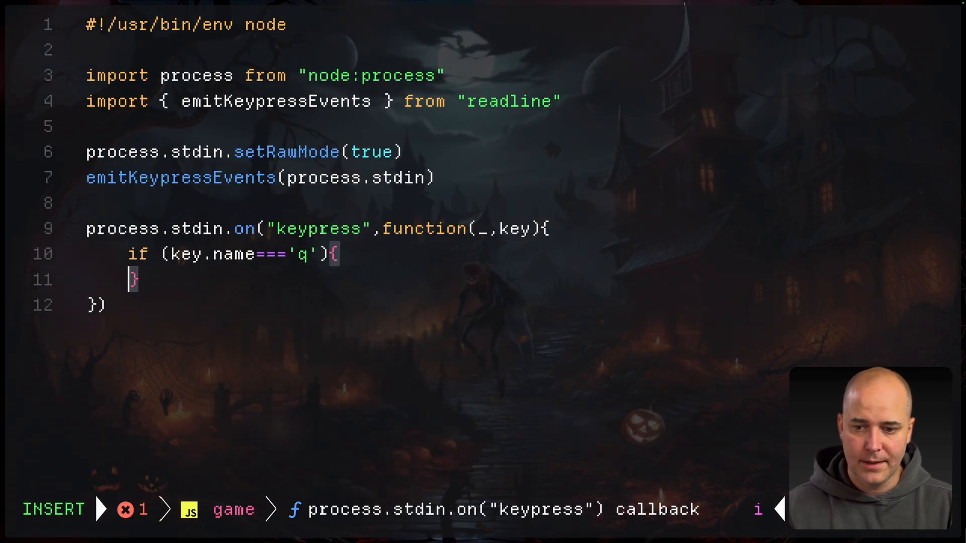
text(process.exit()
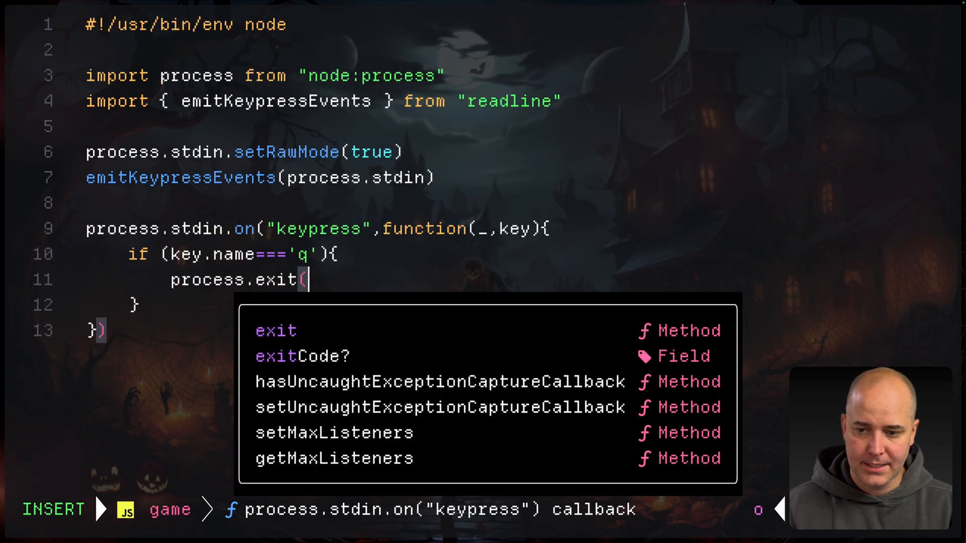
key(Escape)
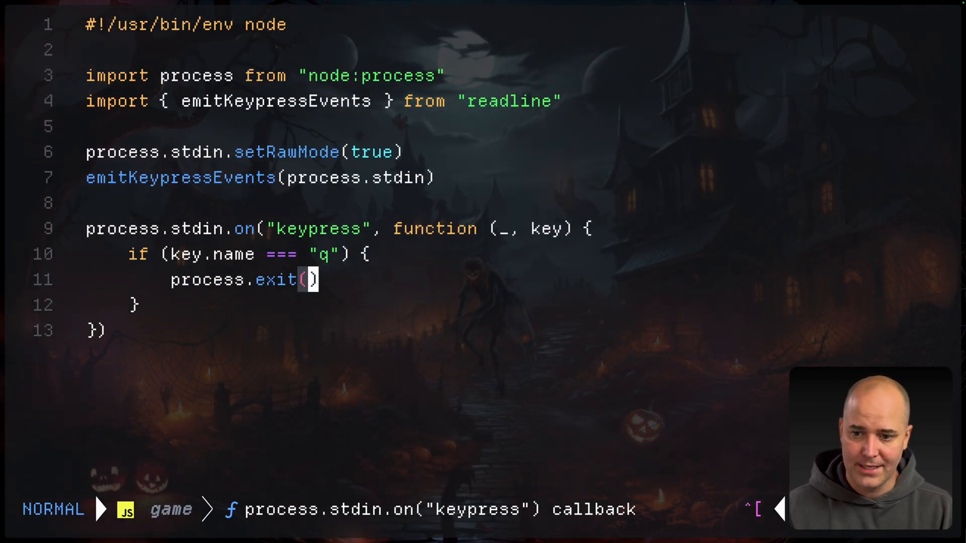
key(o)
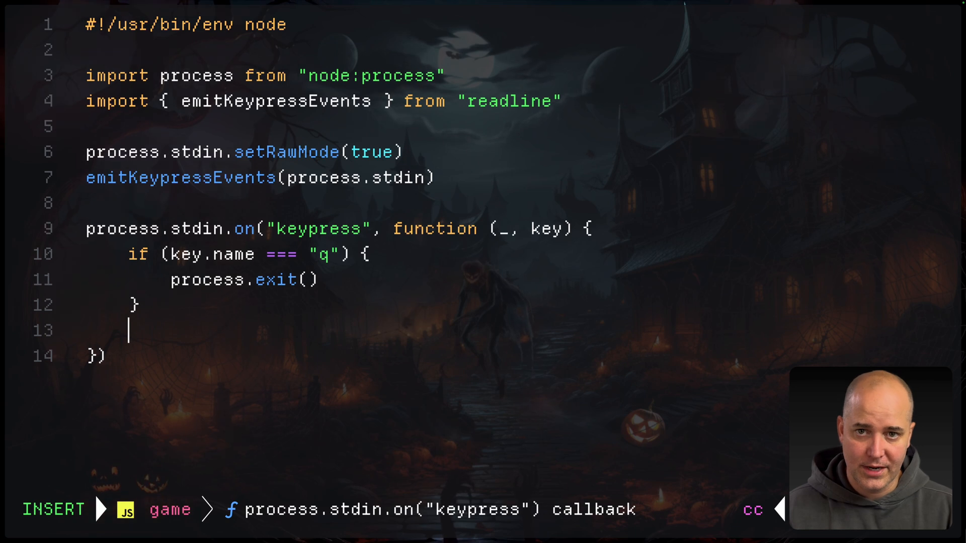
text(console.log)
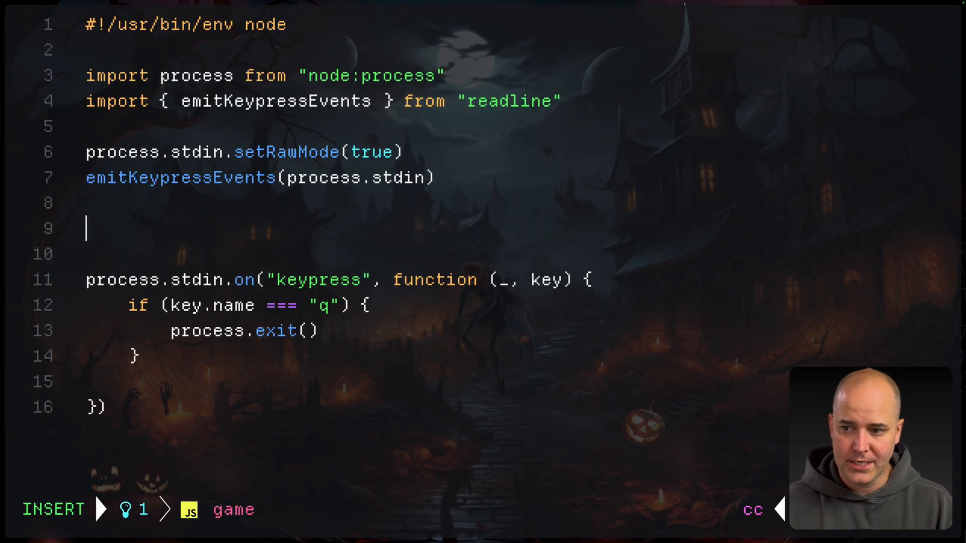
Add let state = {x: 0, y: 0} and arrow-key if blocks incrementing/decrementing state.x and state.y.
text(let state)
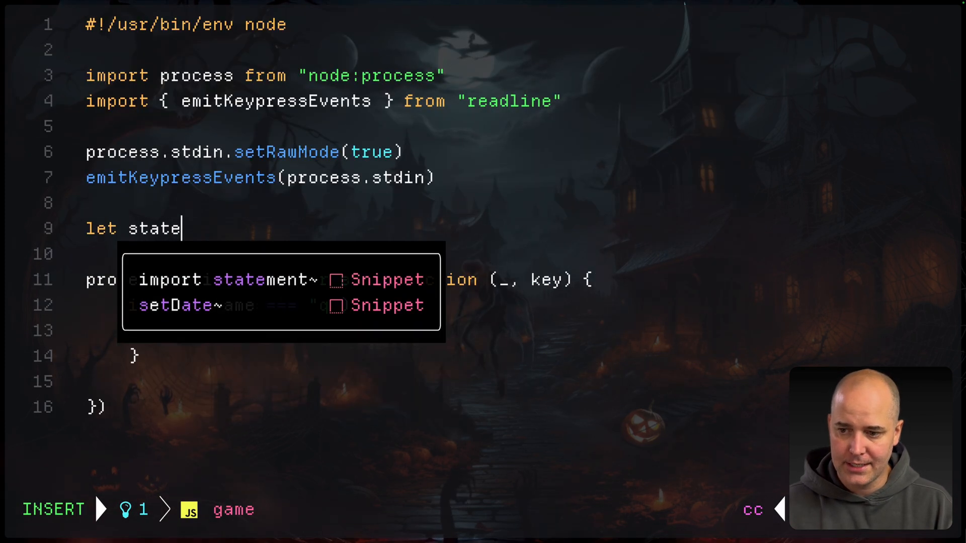
text(={})
text(console.log(state)
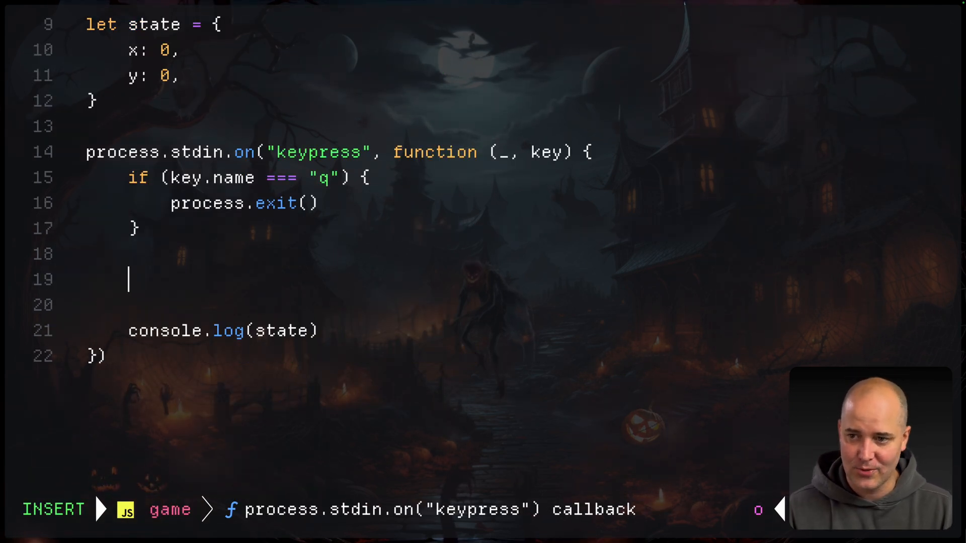
text(if (key.name==='lef)
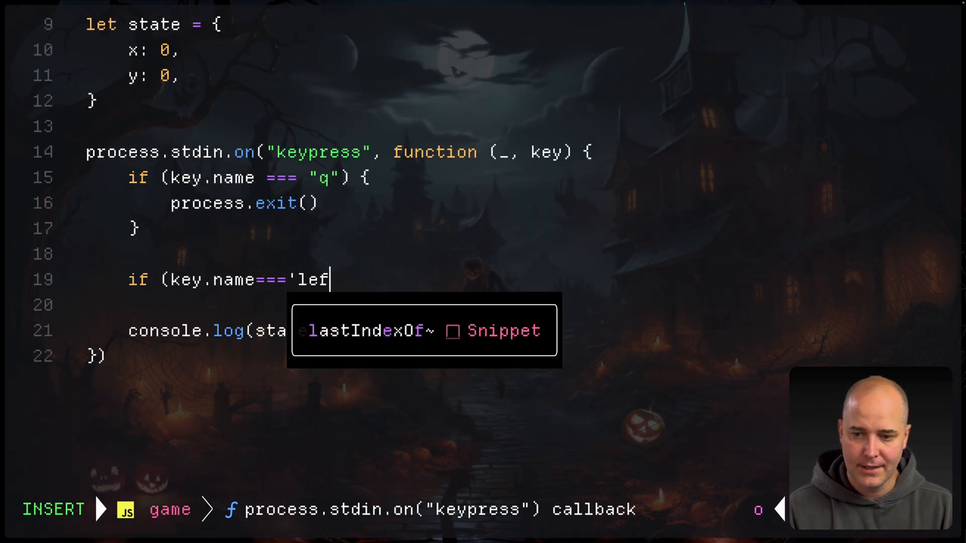
text(t'){o)
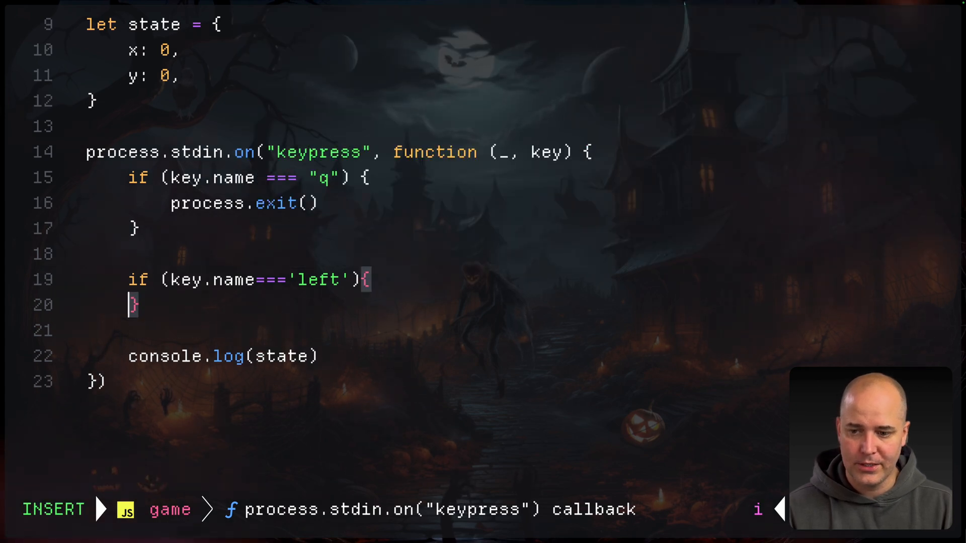
text(state.x--)
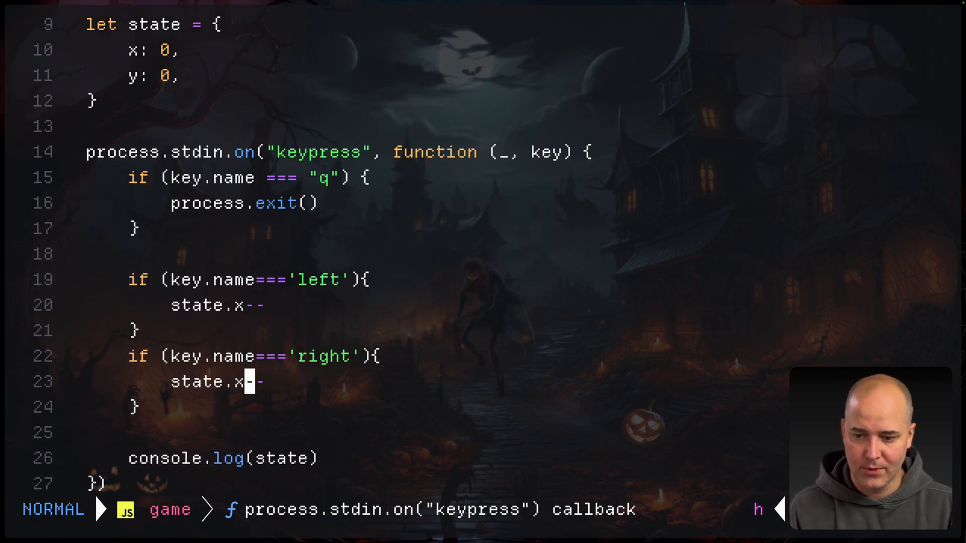
text(++)
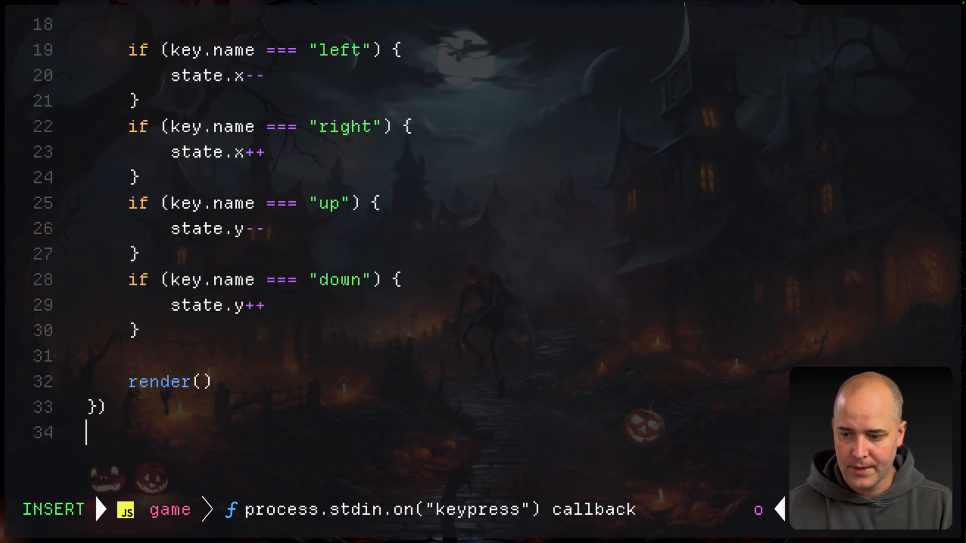
Define render() with process.stdout.cursorTo(state.x, state.y) and process.stdout.write('X').
text(function ()
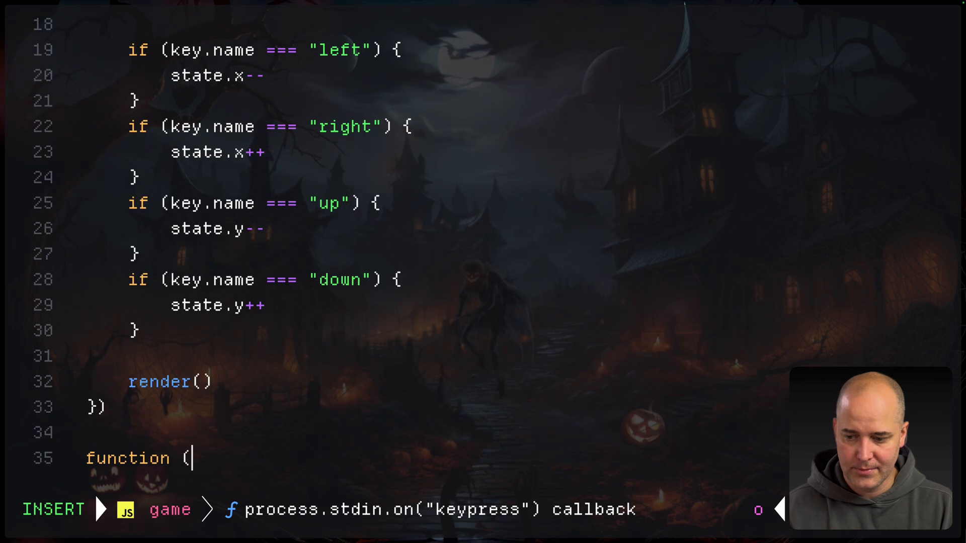
text(render)
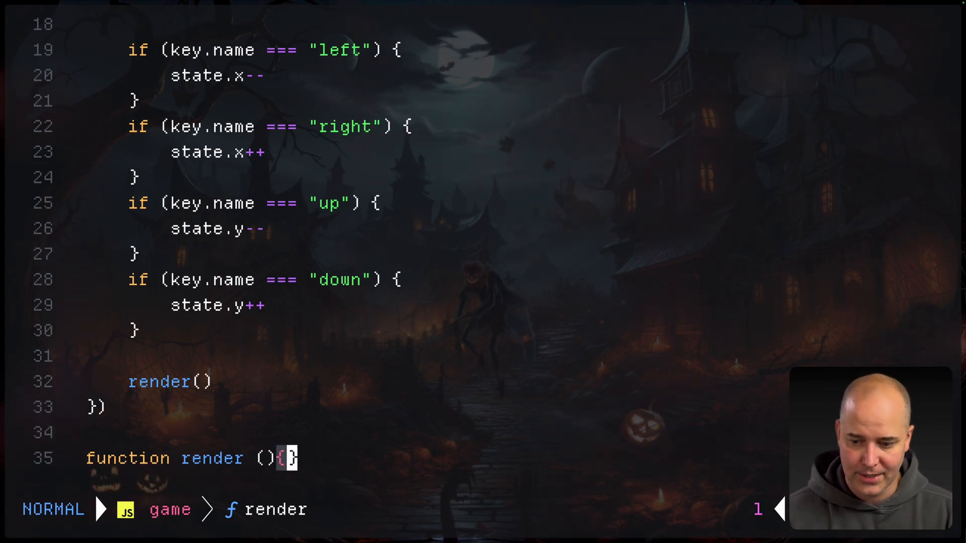
text(process.std)
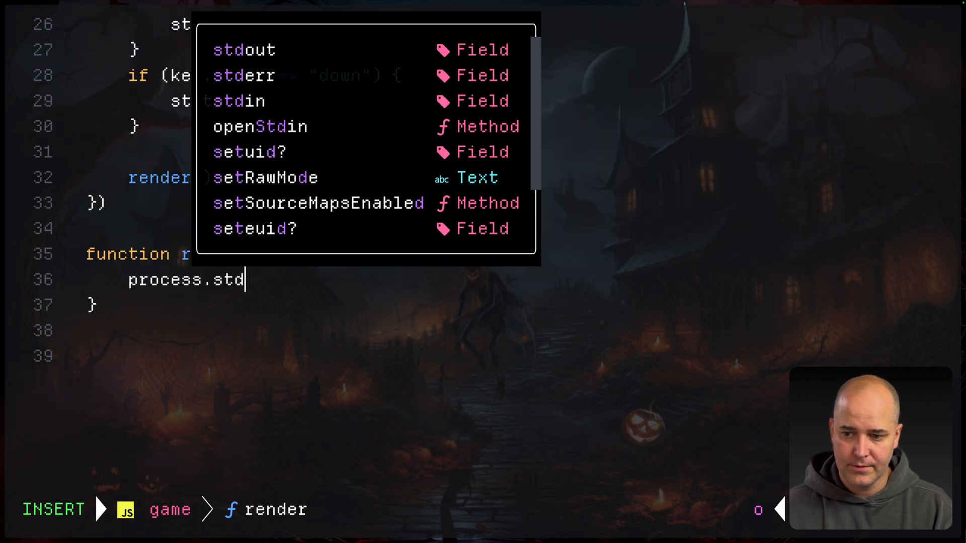
text(out.cursorTo)
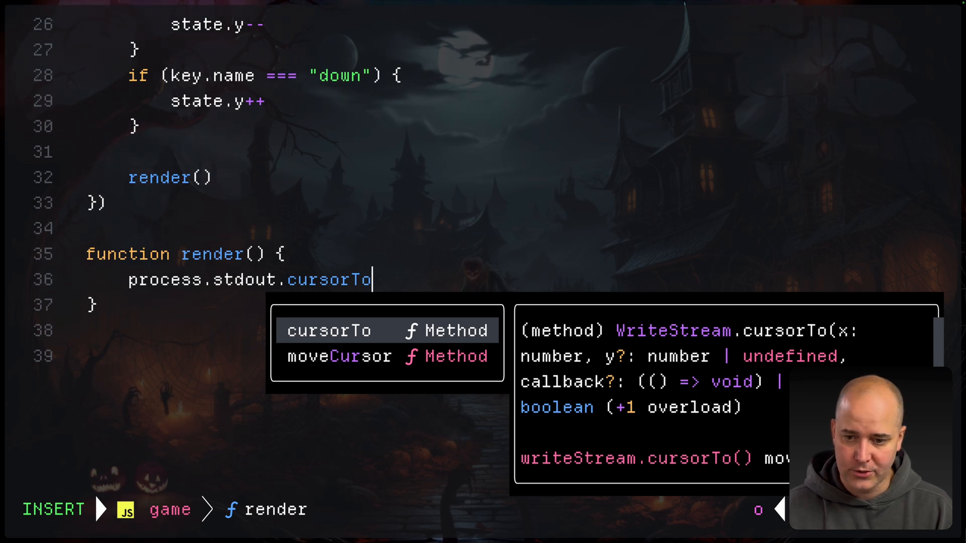
text((stat)
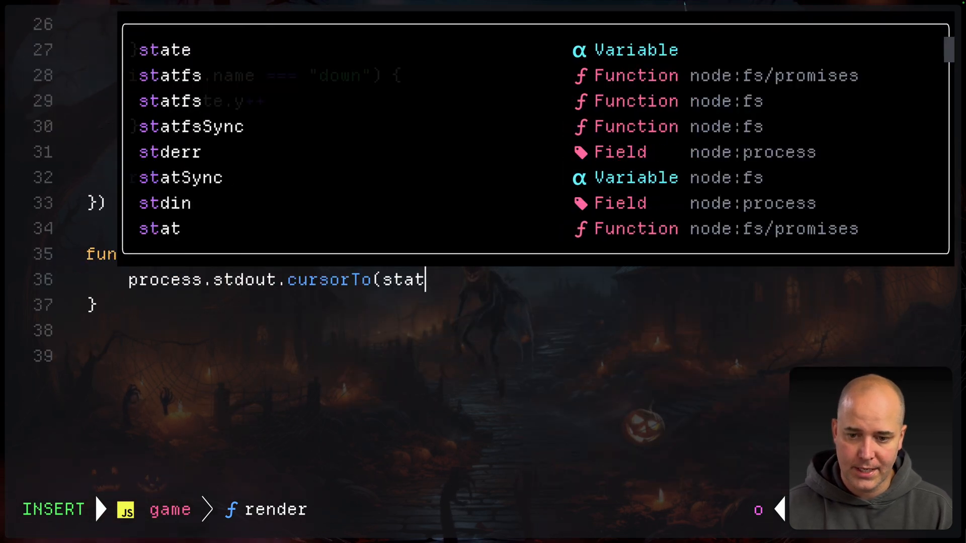
text(.x,state.y)
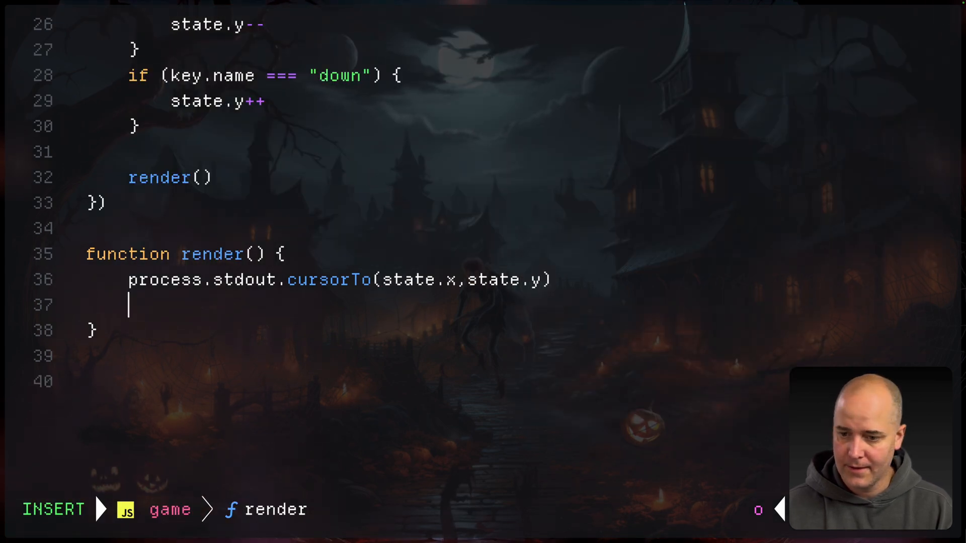
text(process.stdout.write('')
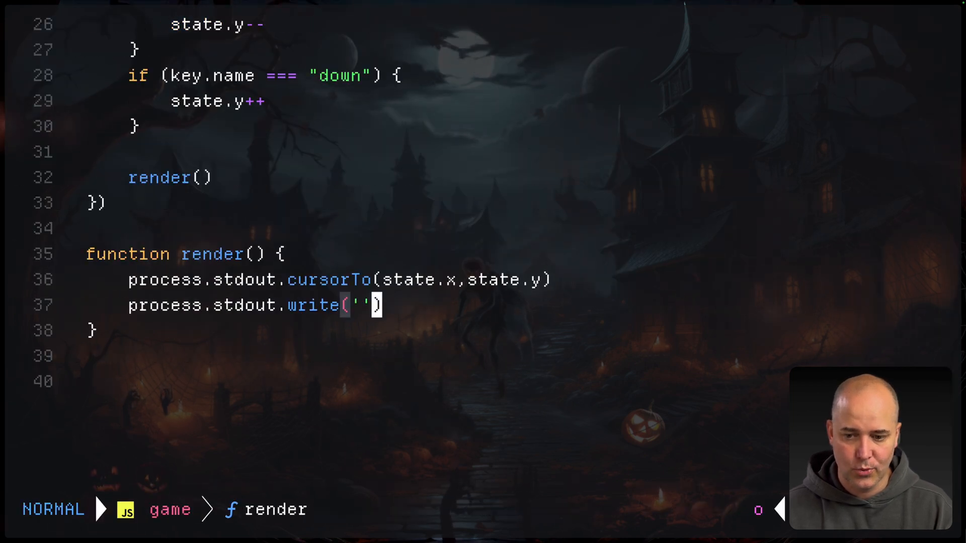
key(i)
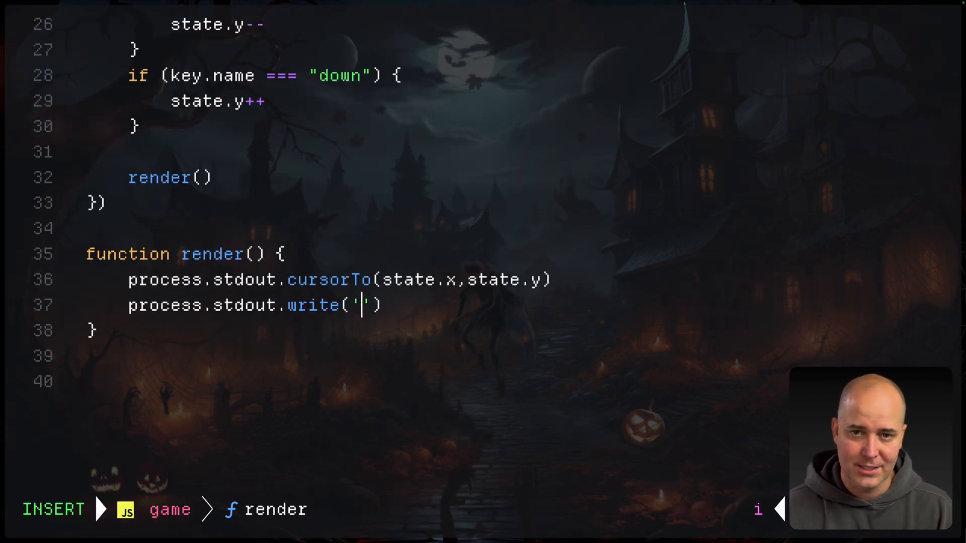
text(X)
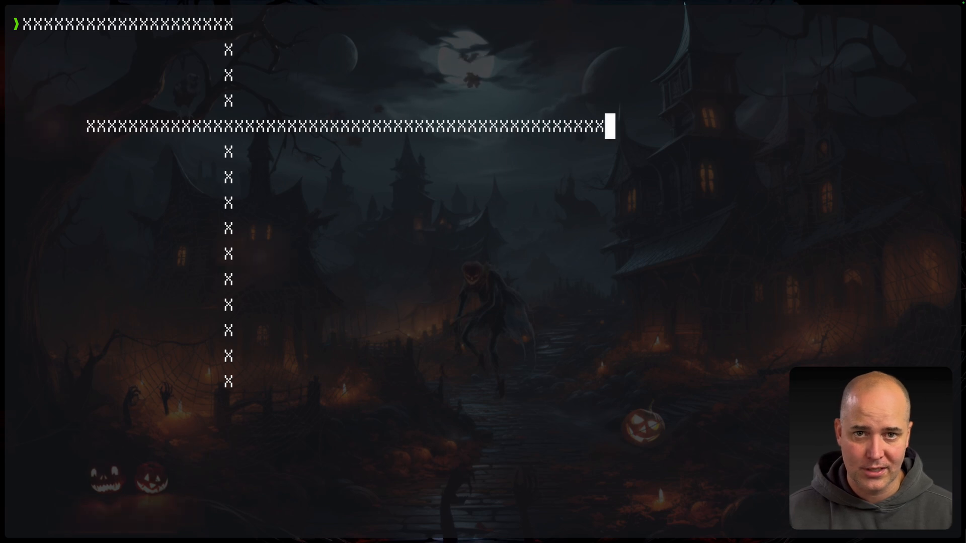
Insert console.clear() as the first line inside render().
text(console.clear()
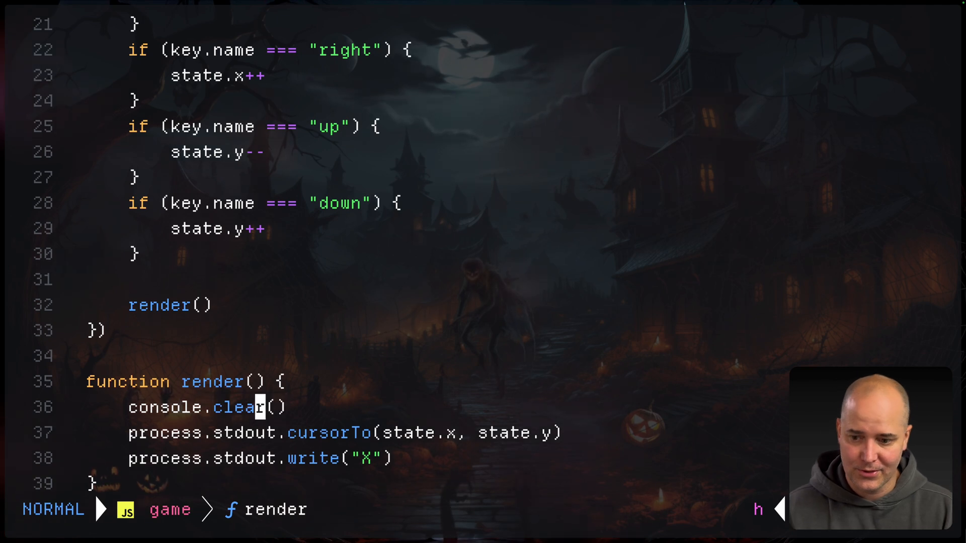
mouse_move(246, 407)
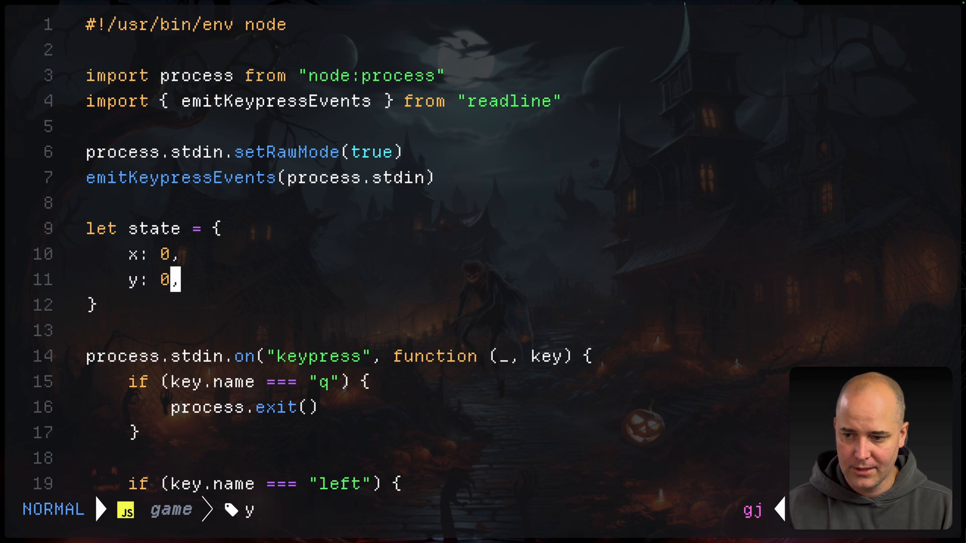
Add targetX: 9 and targetY: 9 to the state object.
text(targetX)
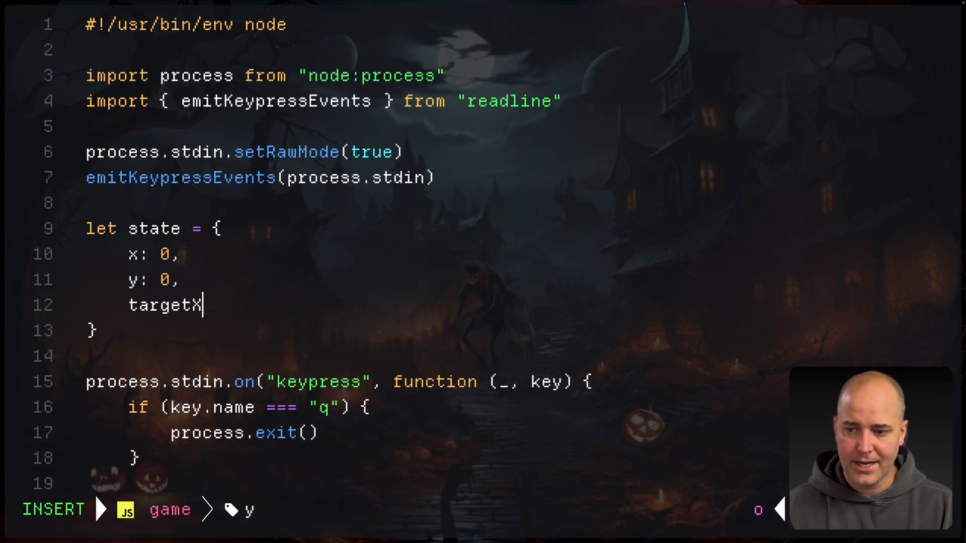
text(:9,)
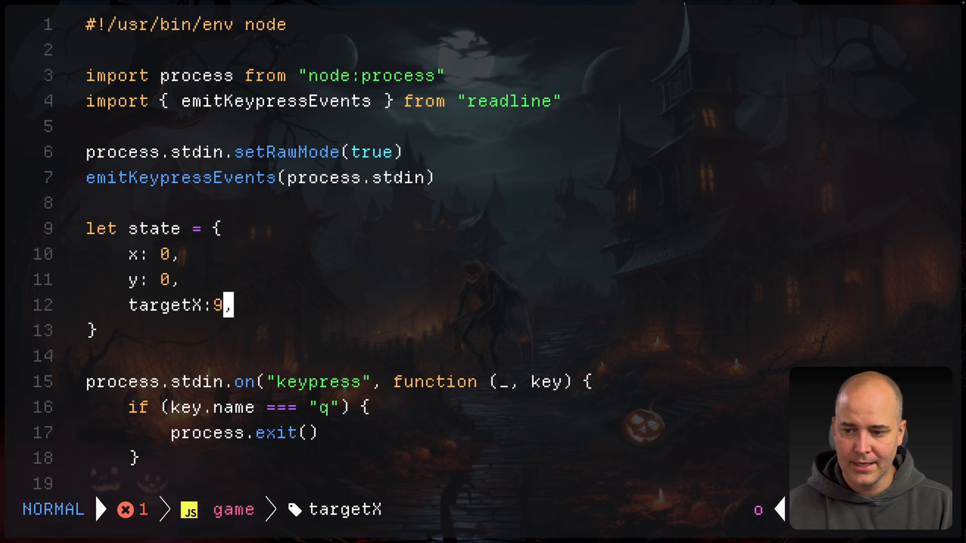
text(r)
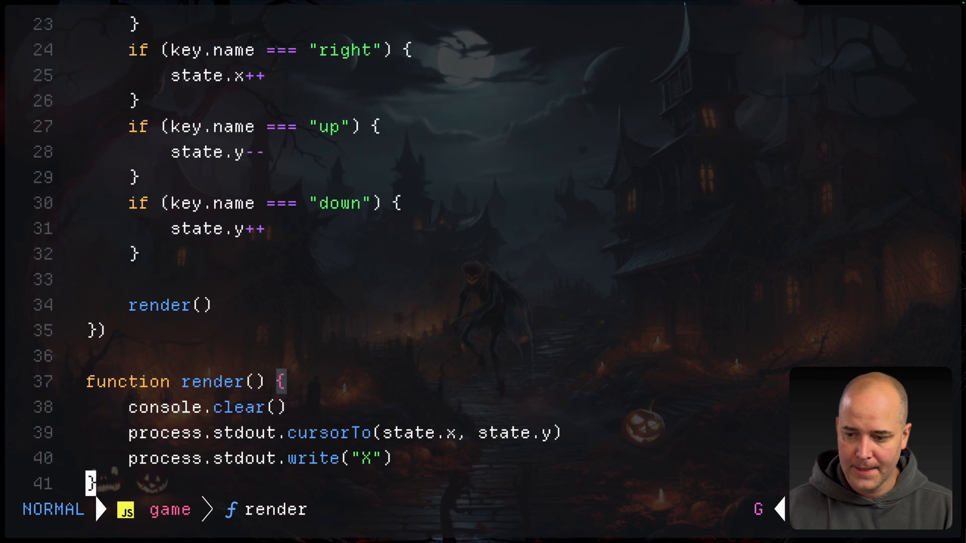
Duplicate render's drawing lines to draw an O at targetX, targetY.
key(o)
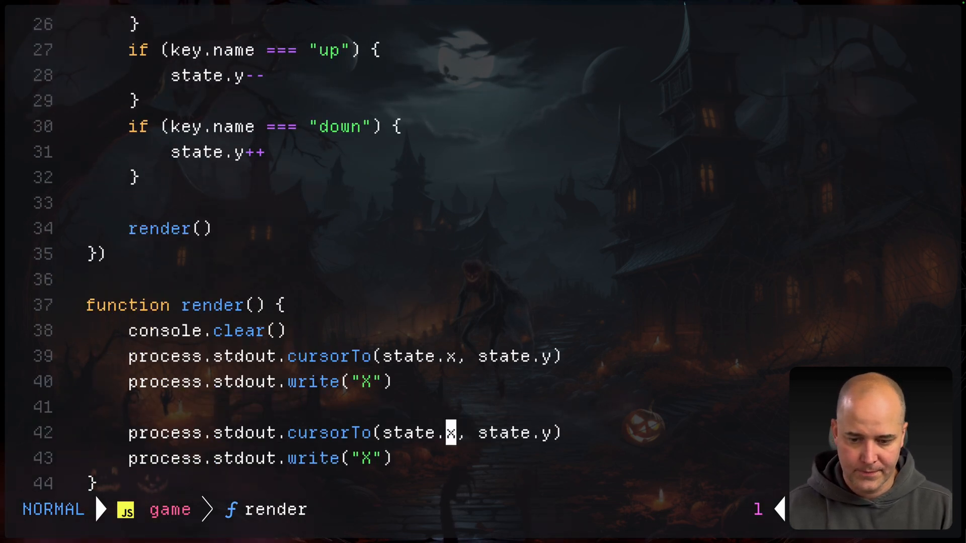
text(targetZ)
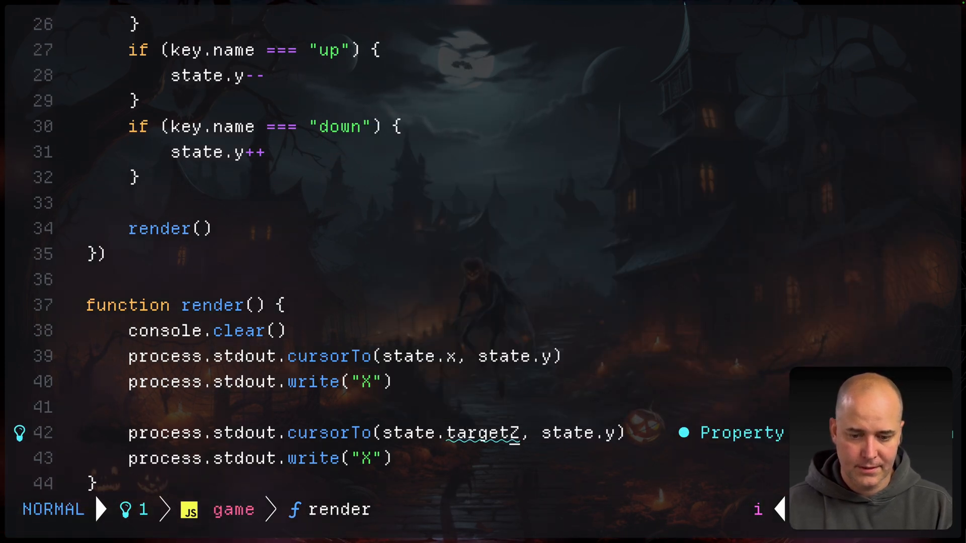
text(X)
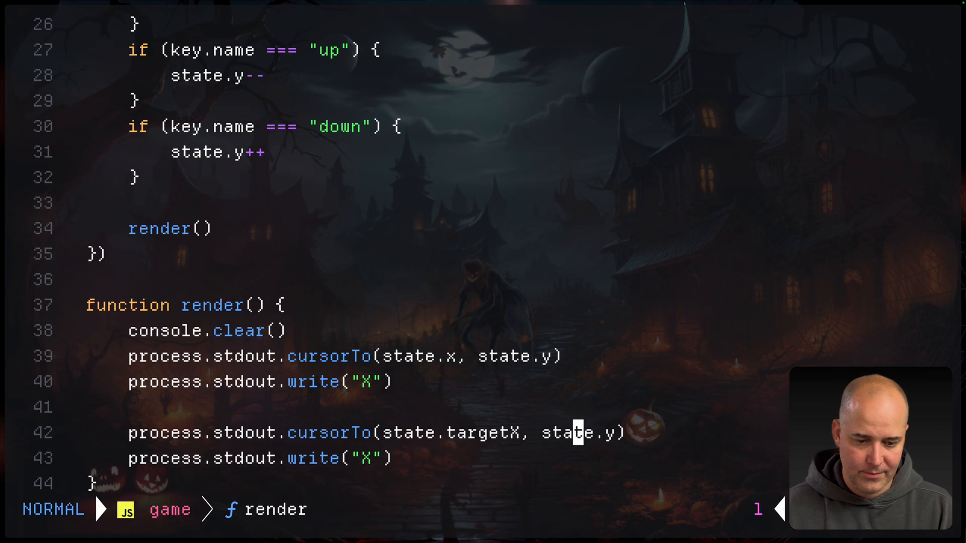
text(targetY)
click(261, 459)
text(0)
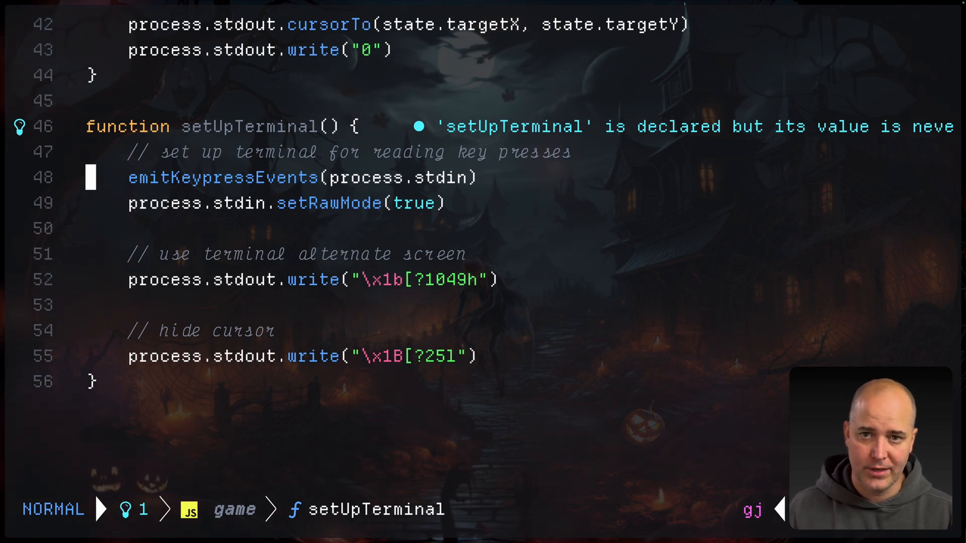
key(j)
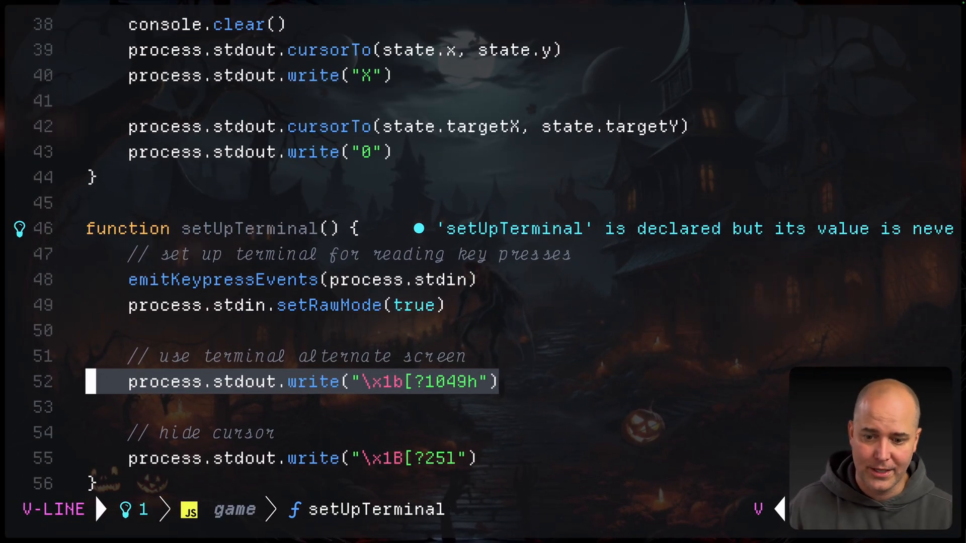
key(Escape)
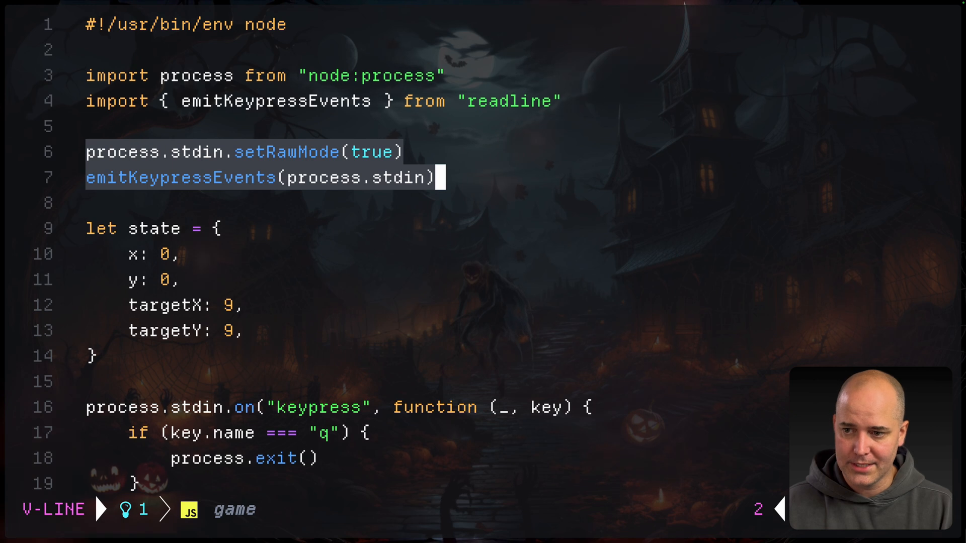
Replace the setup lines with setUpTerminal() and begin a gameover() function with process writes.
text(setUpTerminal)
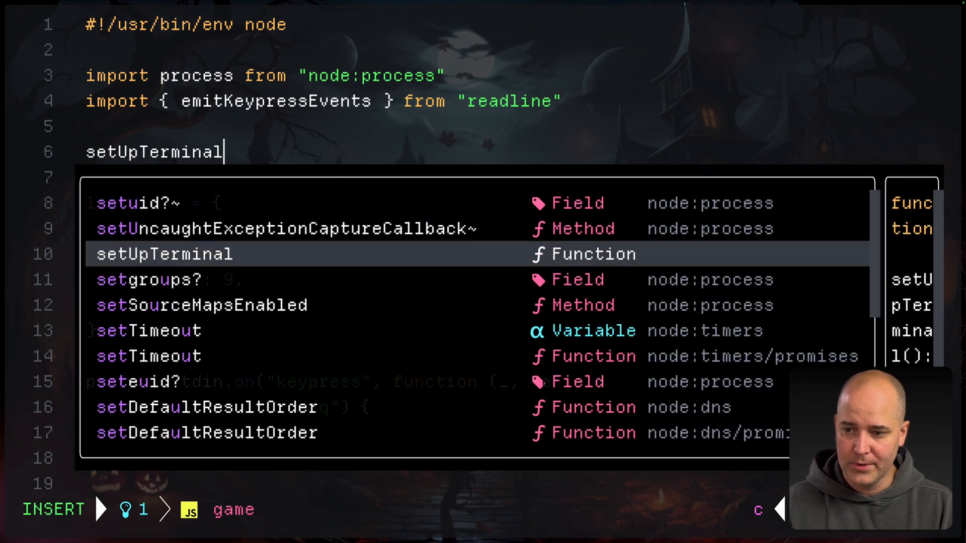
key(Escape)
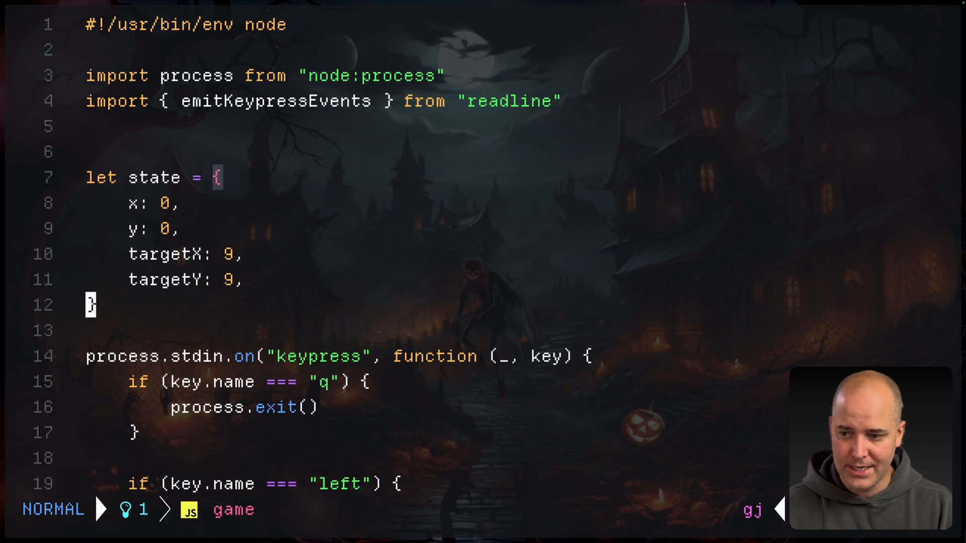
text(fu)
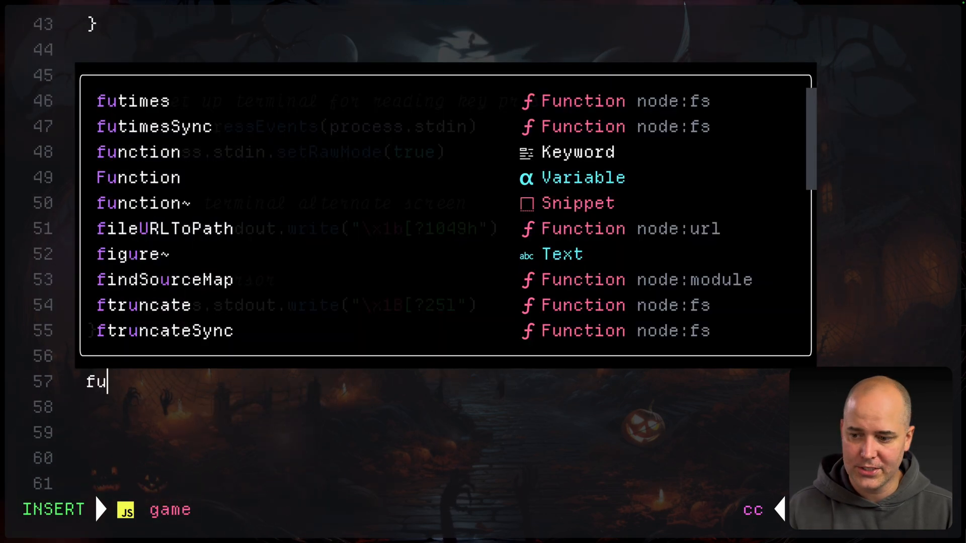
text(nction gameover(){)
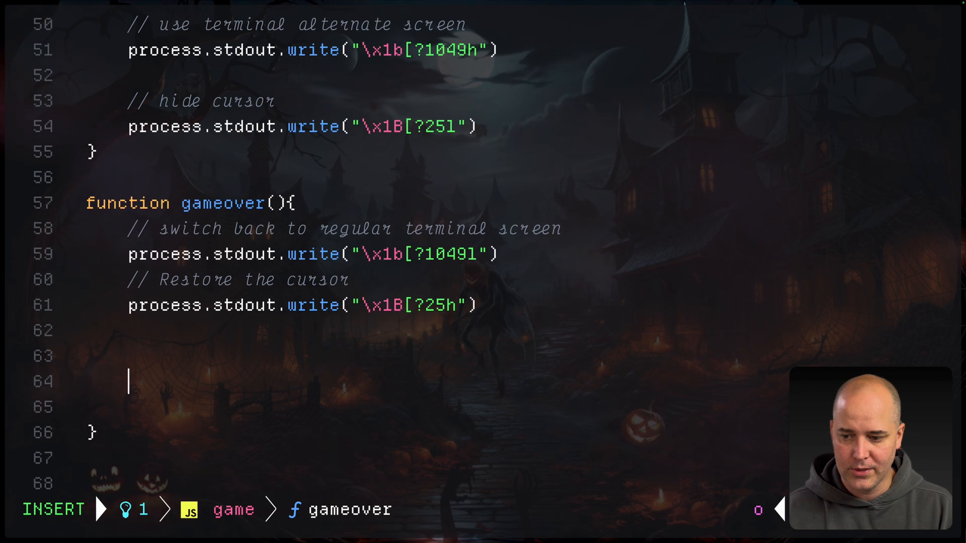
text(process.)
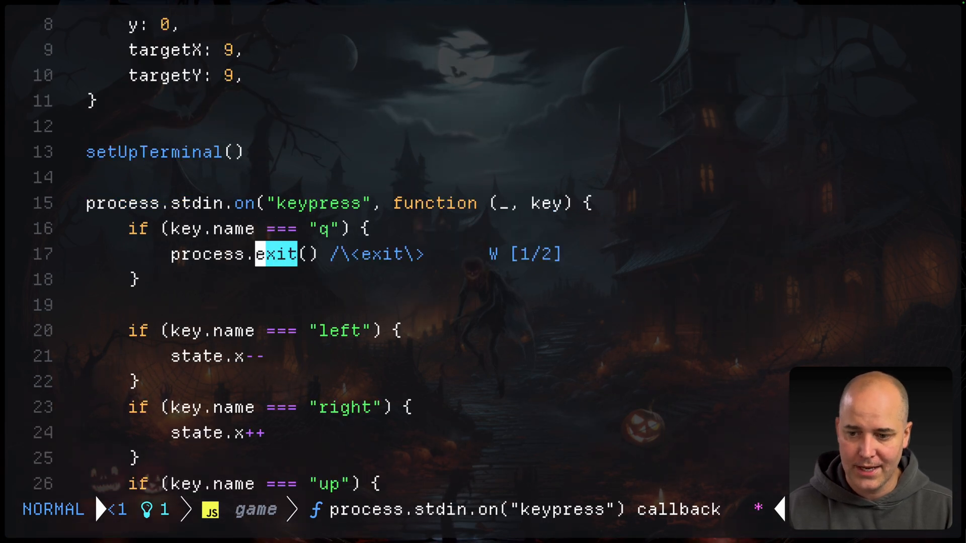
Replace process.exit() in the q keypress handler with gameover().
text(gameover()
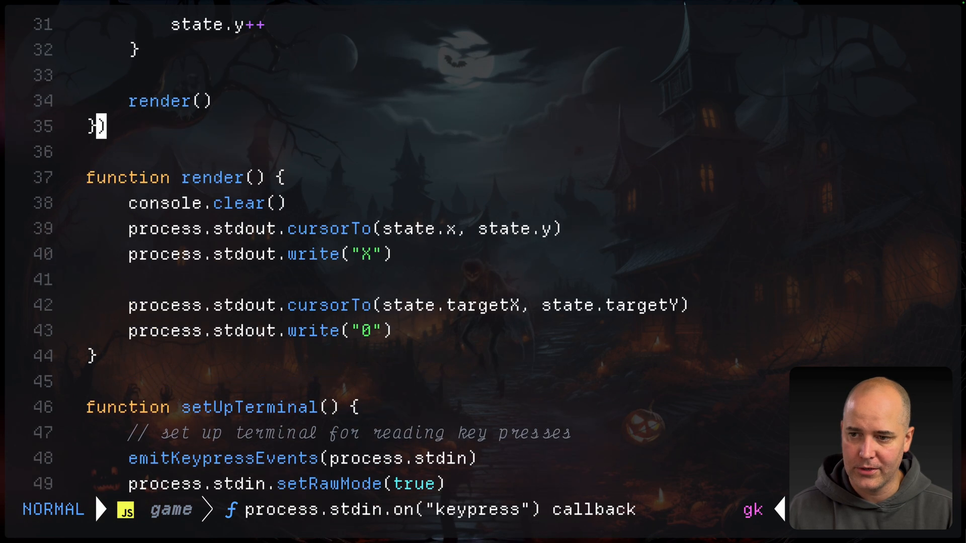
Add an update() function containing render(), and swap the handler's render() call for update().
text(fu)
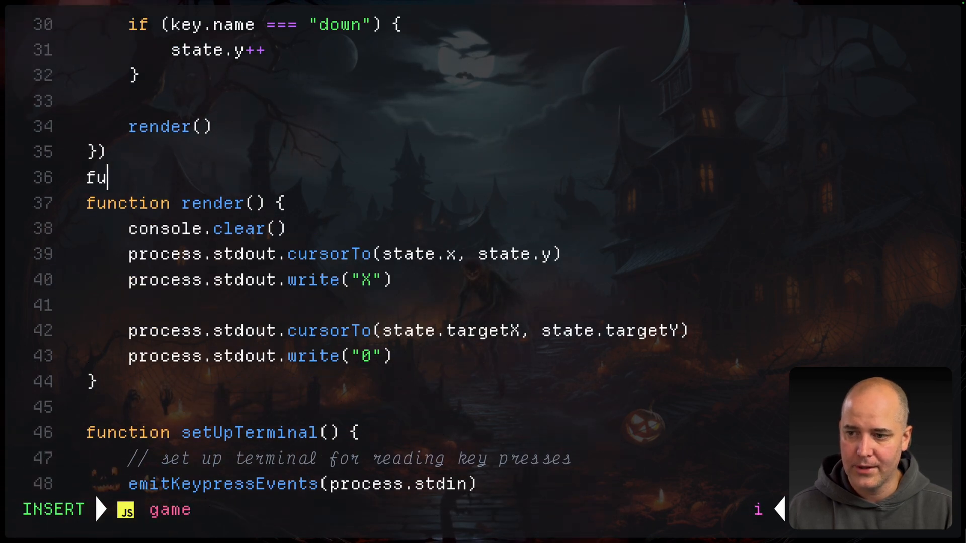
text(nction ga)
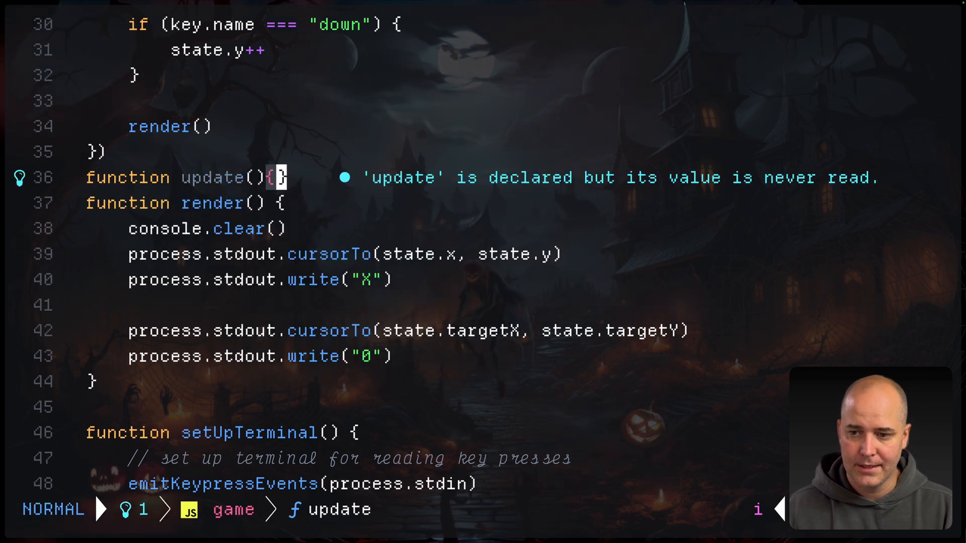
key(o)
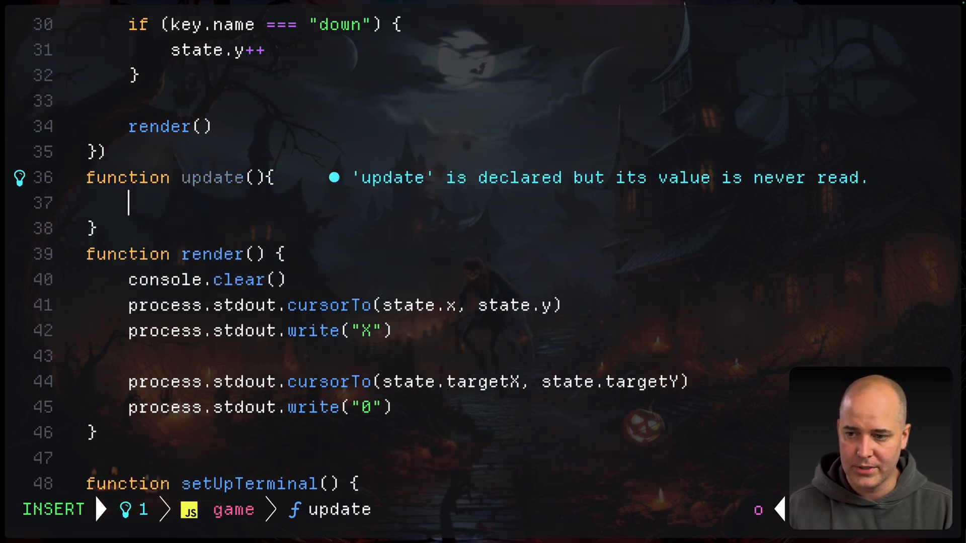
key(Escape)
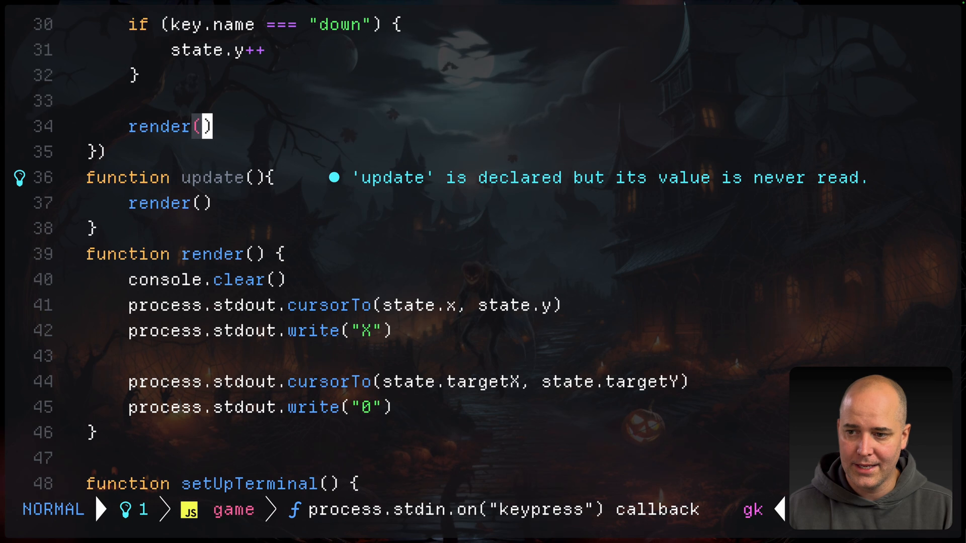
key(cc)
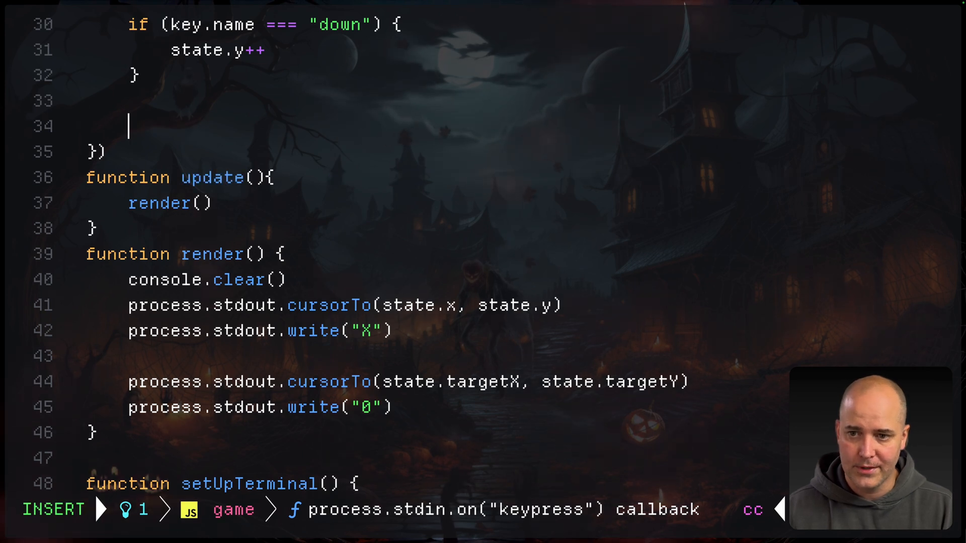
text(update())
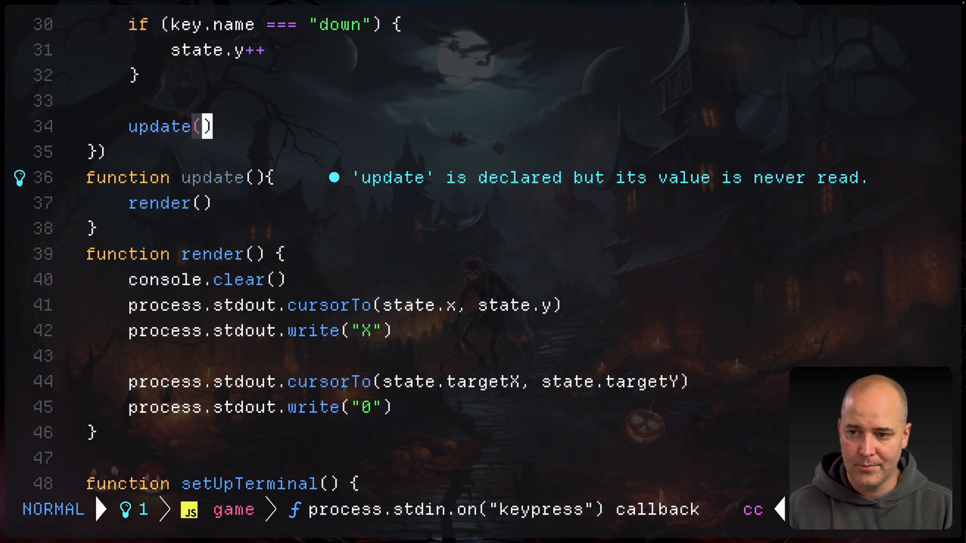
key(o)
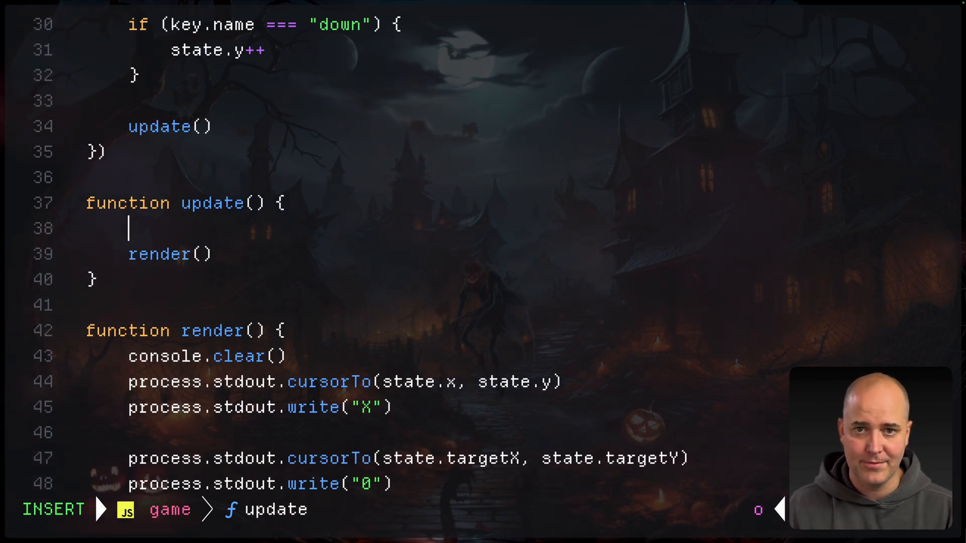
Add an if comparing state.x with state.targetX and state.y, plus a 1000 ms setInterval in state.
text(if (state.x)
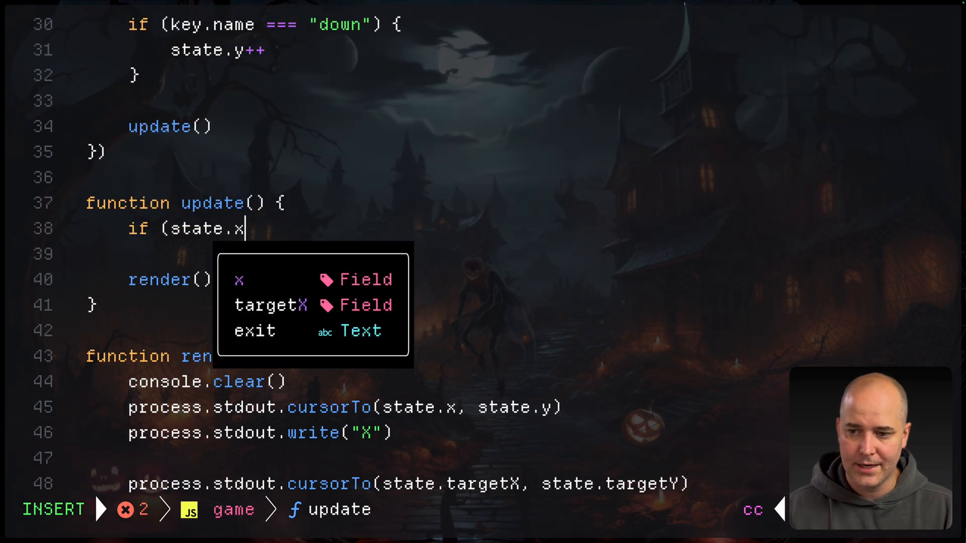
text(===state.targetX))
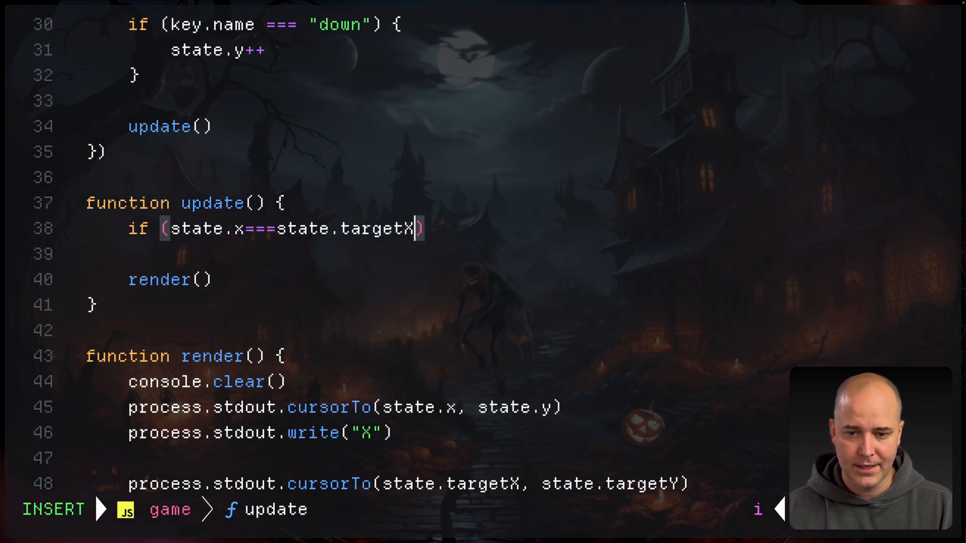
text(&& state.y)
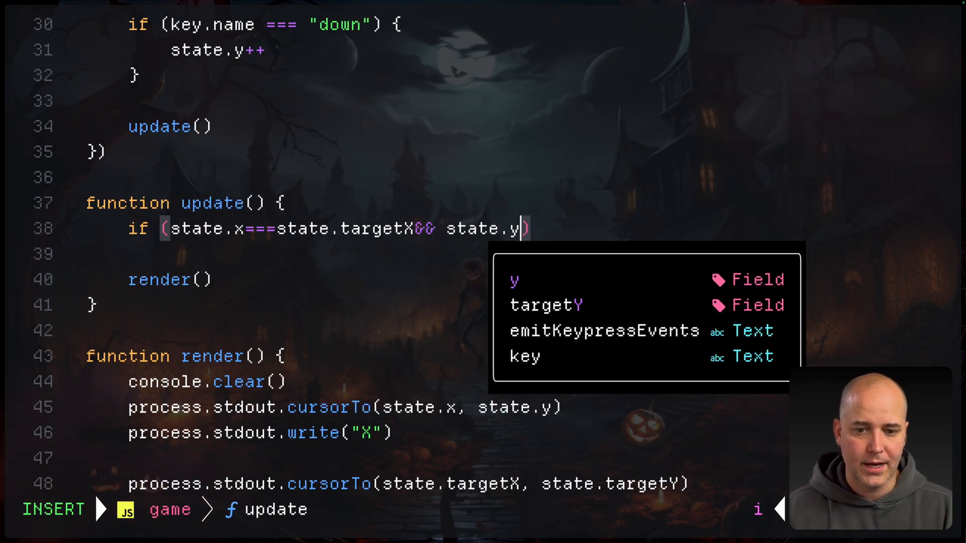
text(===state.r)
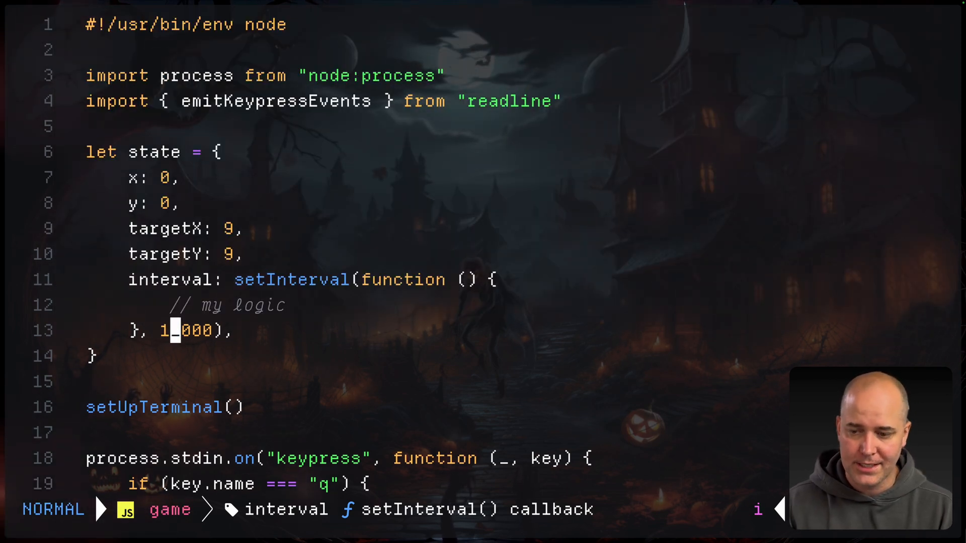
Call moveTarget() in the interval and have moveTarget decrement state.targetX when Math.random()>0.5.
key(O)
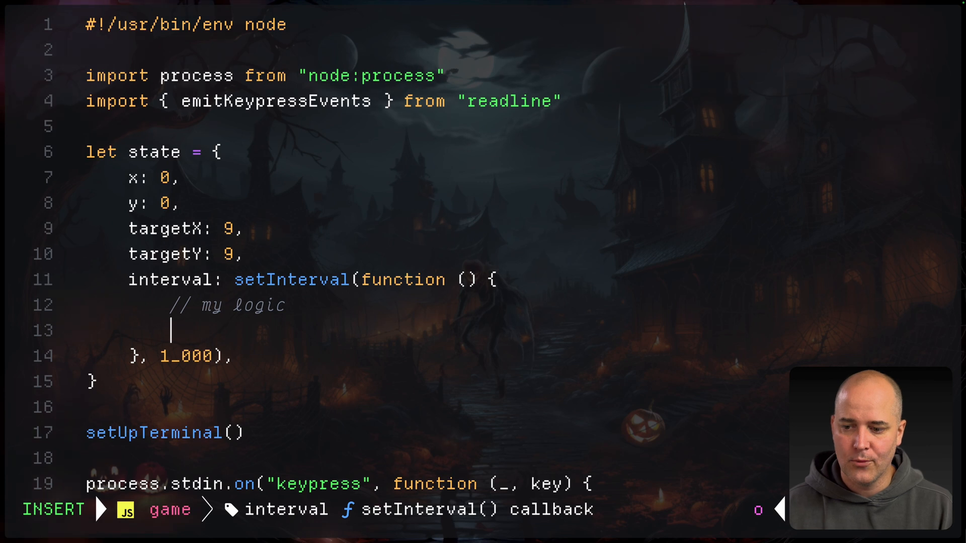
text(moveTarget() {)
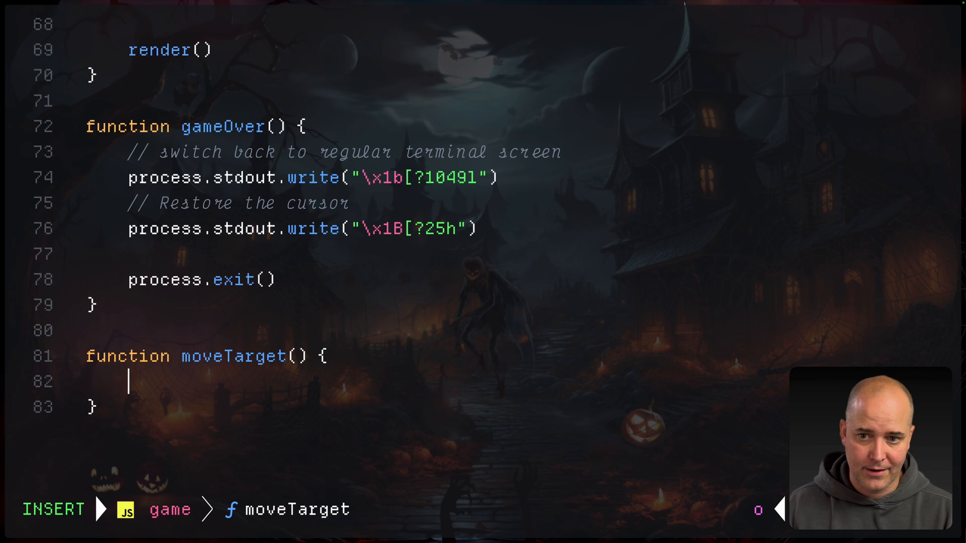
text(i)
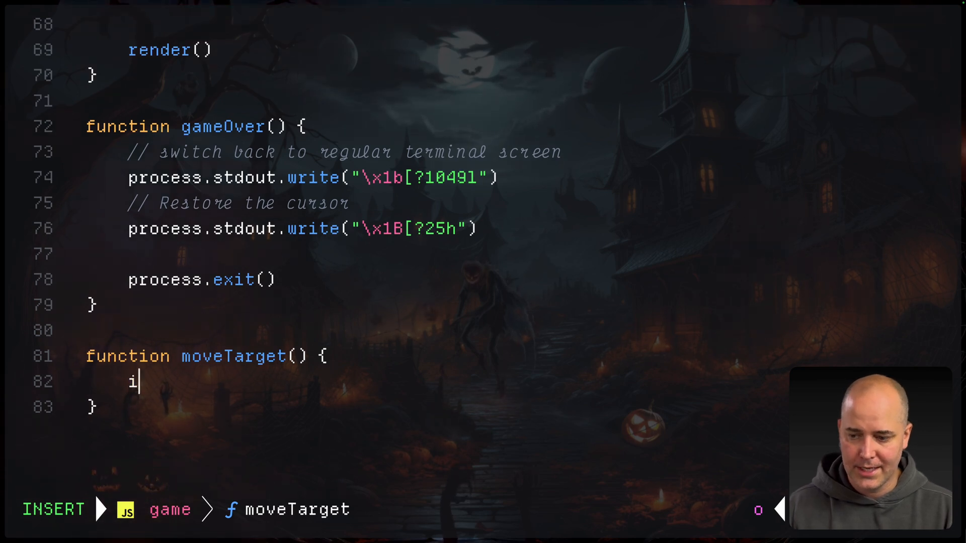
text(f (M)
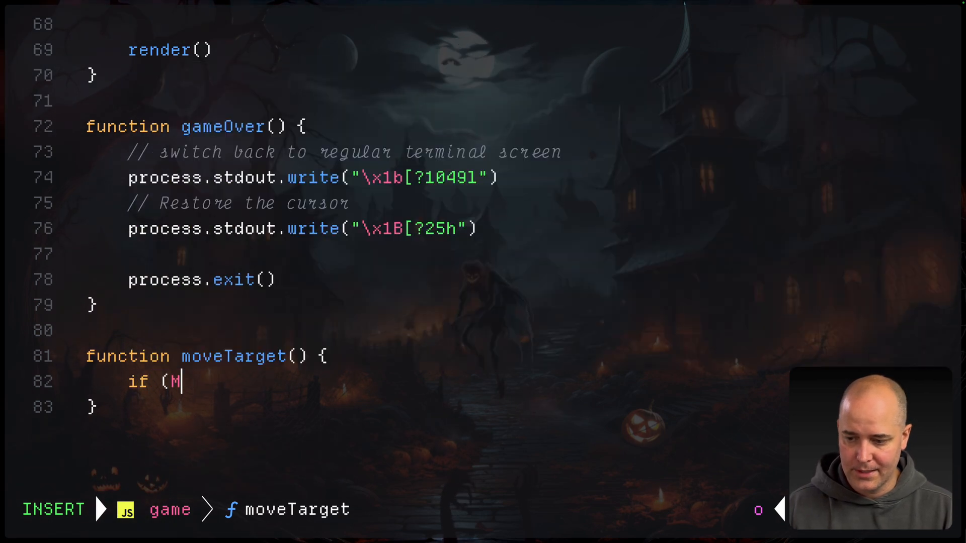
text(ath.rando)
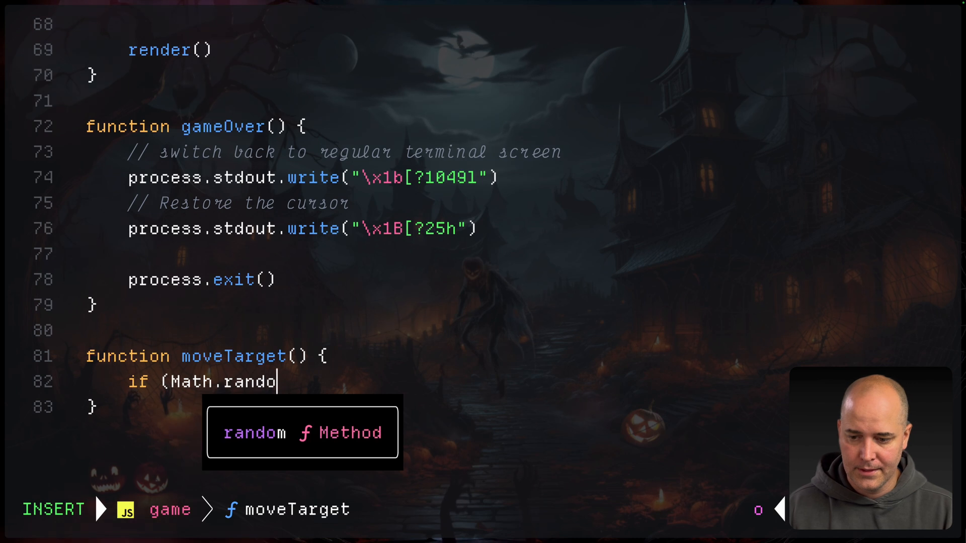
text(m()>0.5)
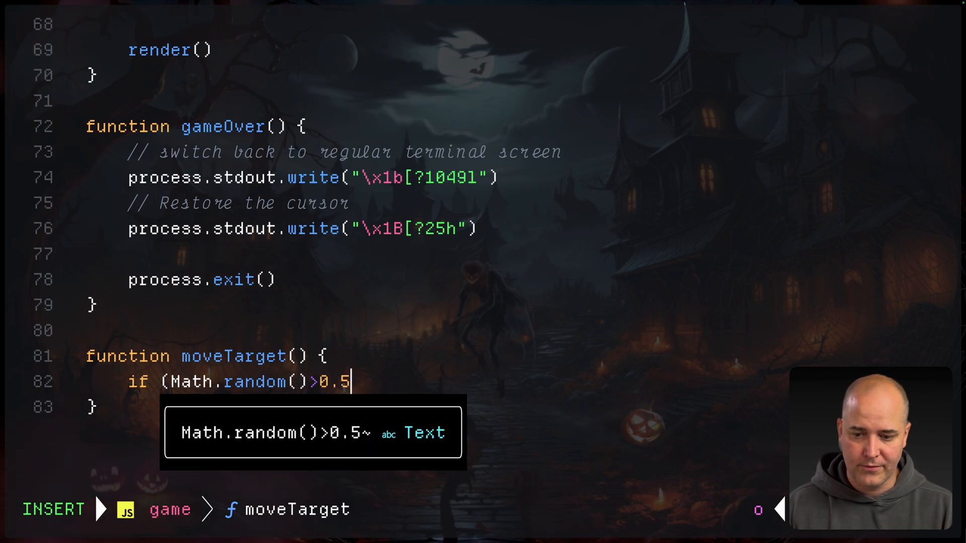
key(Escape)
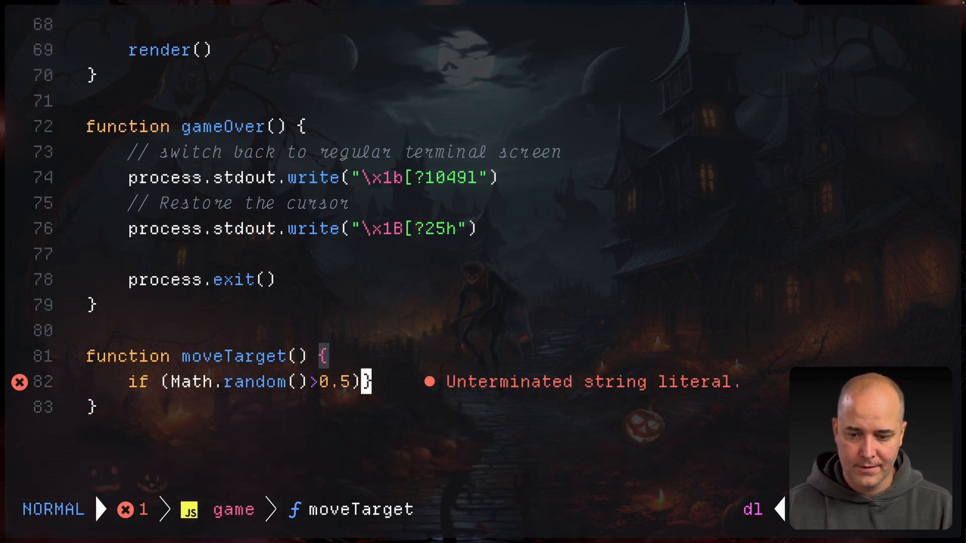
text({)
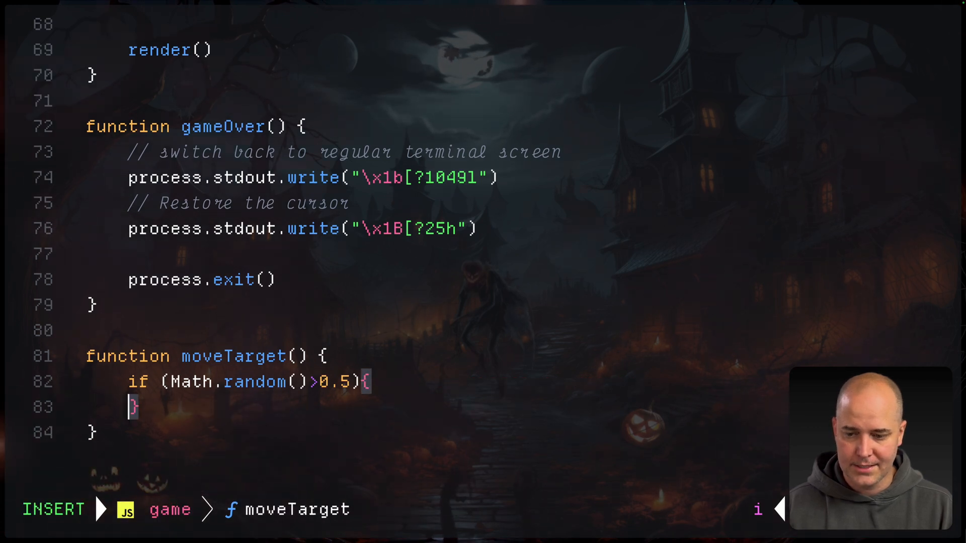
text(state.t)
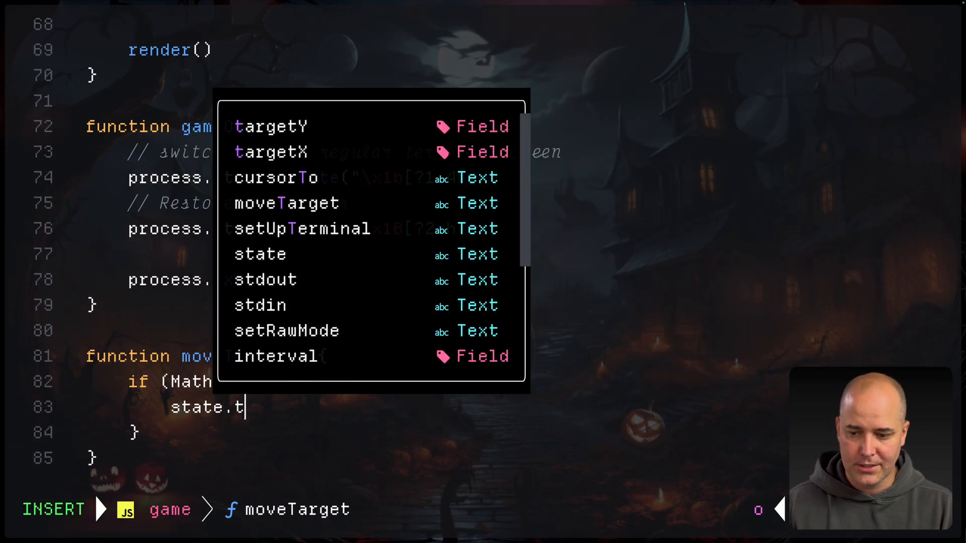
text(argetX--)
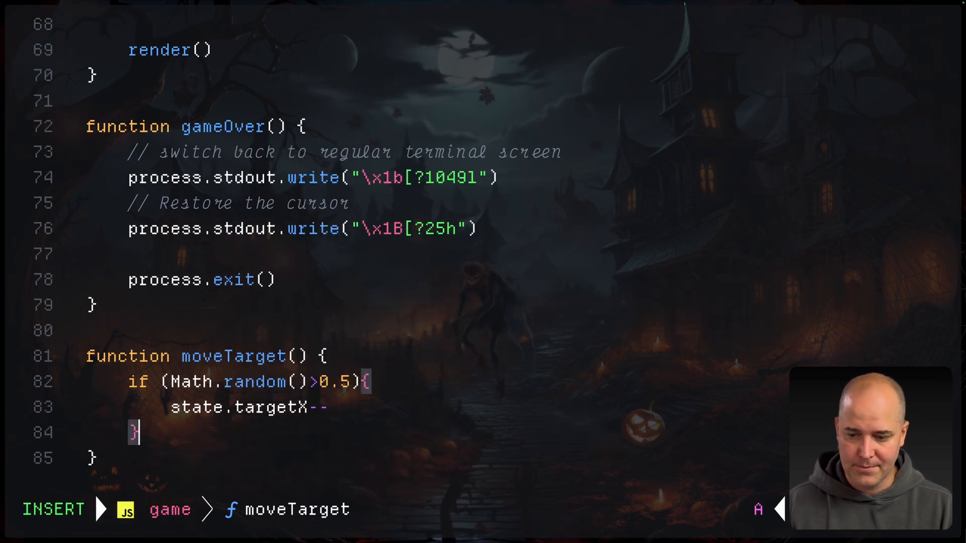
key(Escape)
text(./pumpkinode)
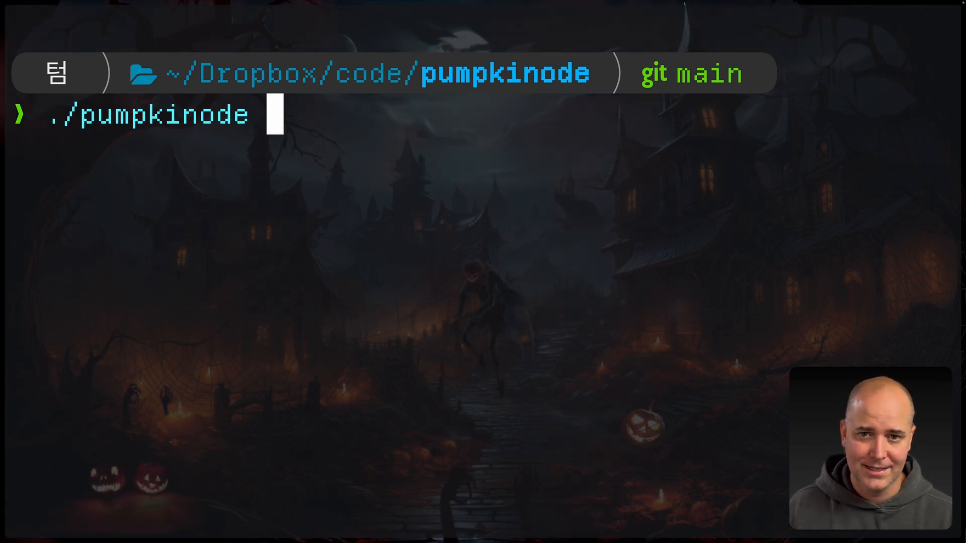
Run ./pumpkinode to show the pumpkin welcome screen with its press-S prompt.
key(Enter)
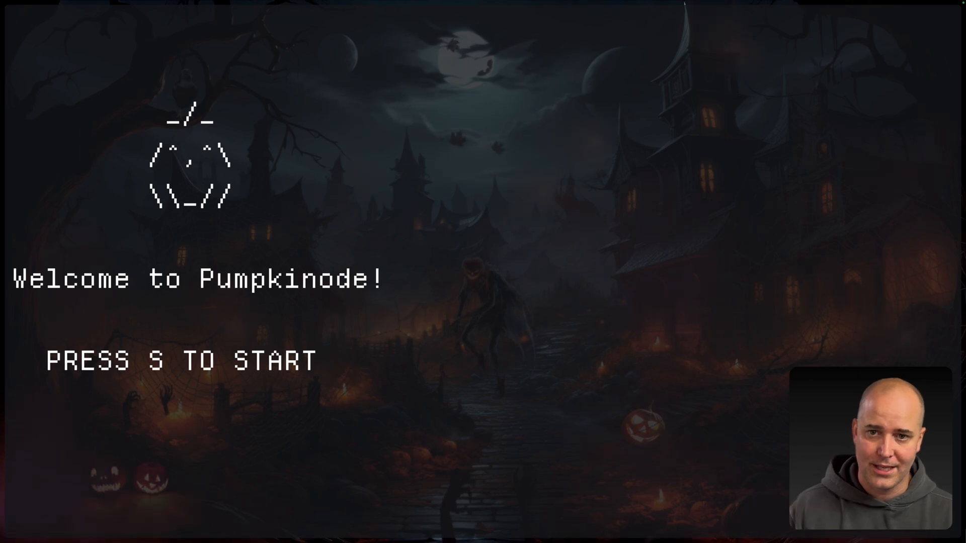
key(s)
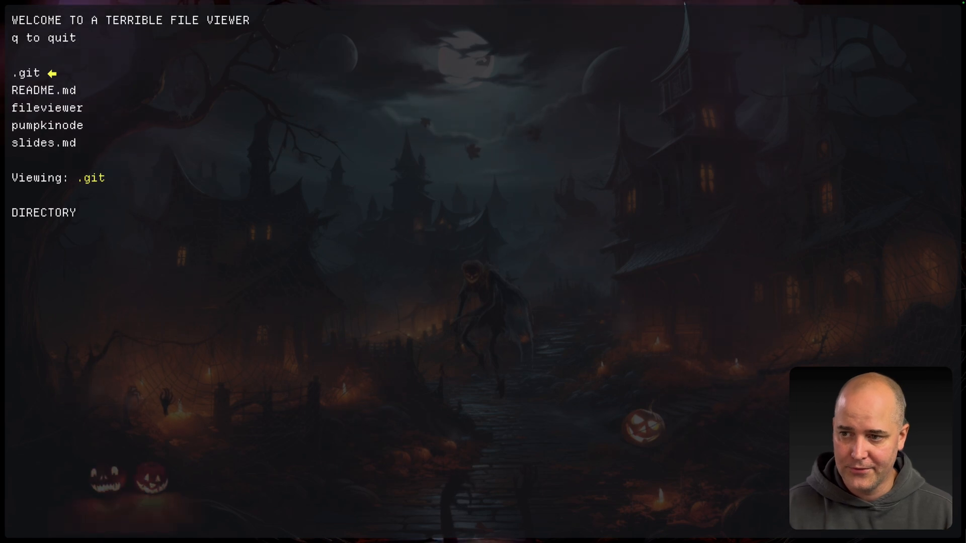
Arrow between .git and fileviewer in the file viewer, previewing the fileviewer script's code.
key(down)
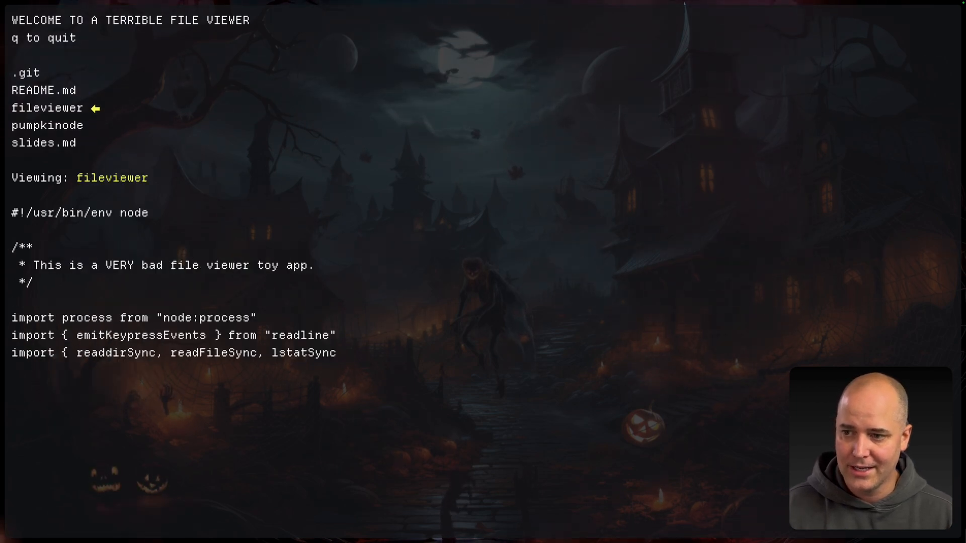
key(up)
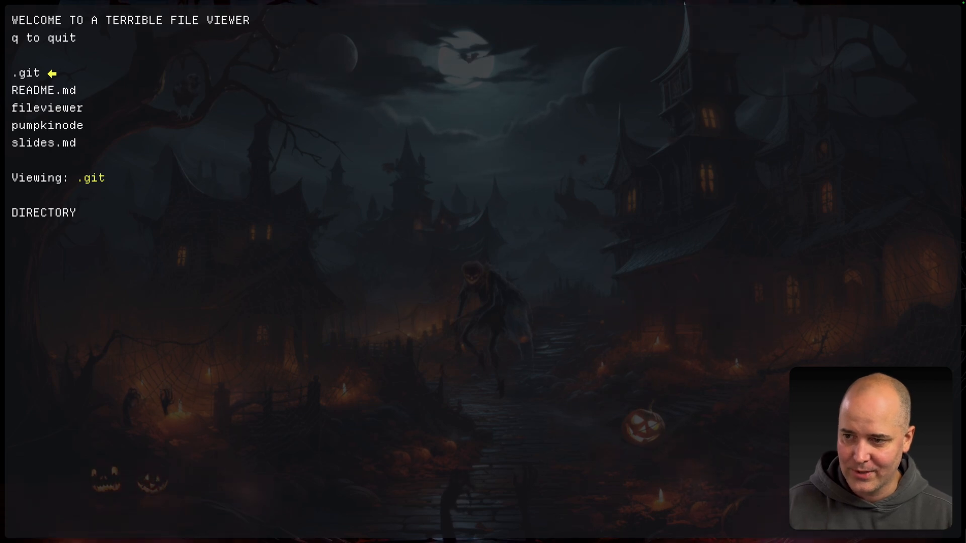
key(down)
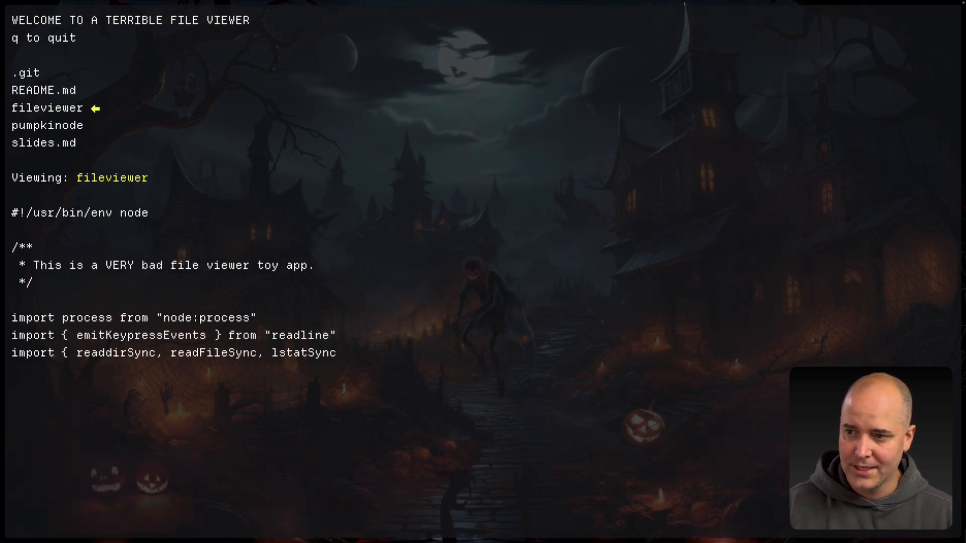
key(down)
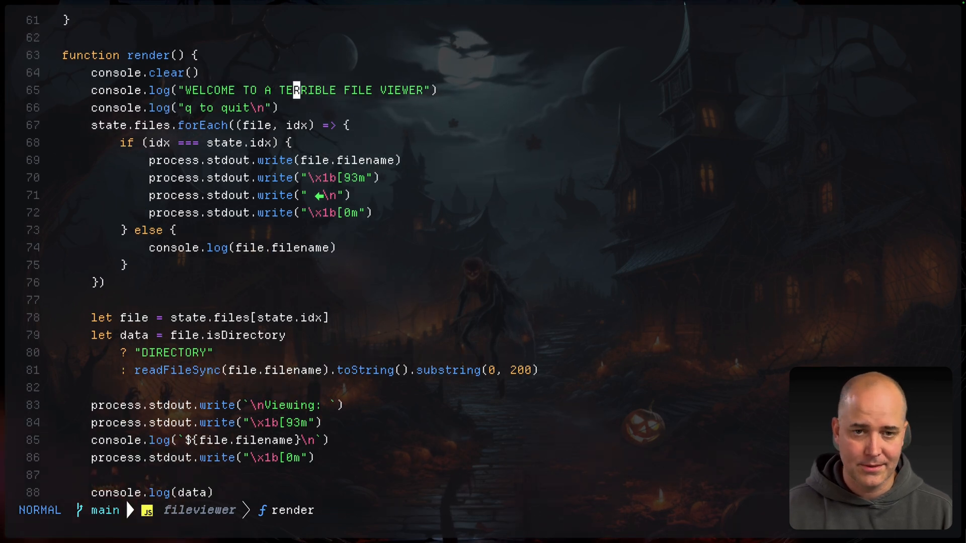
mouse_move(296, 126)
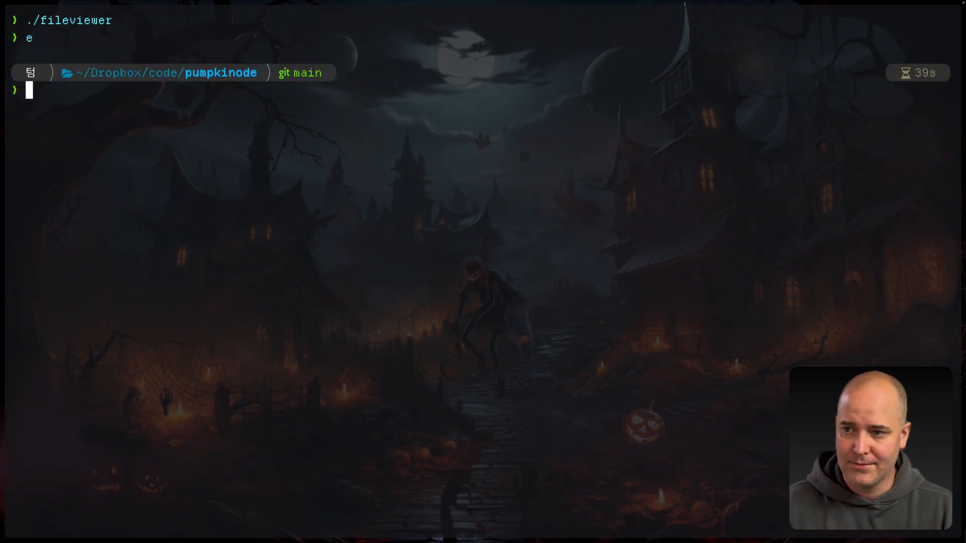
Rerun ./pumpkinode, then relaunch ./fileviewer to preview README.md and quit with q.
key(Enter)
text(./f)
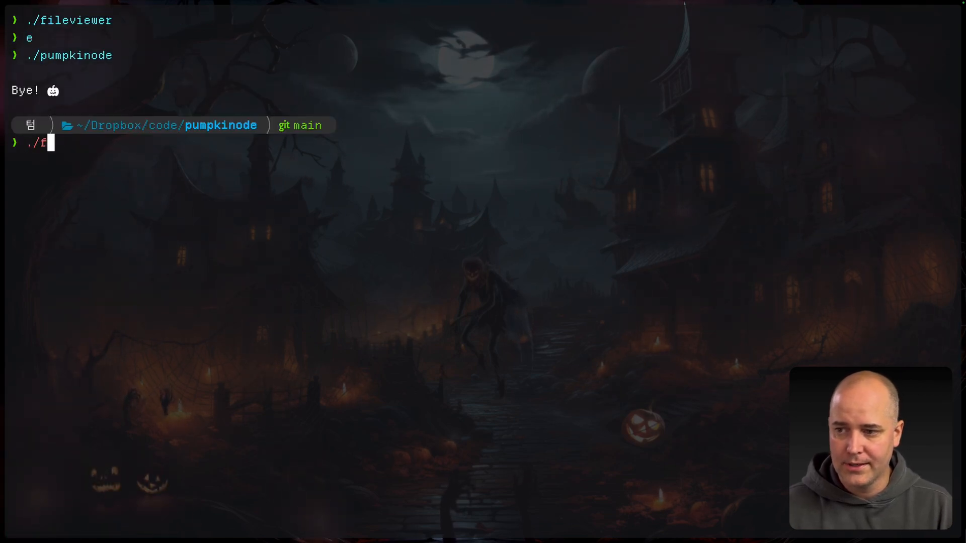
key(Enter)
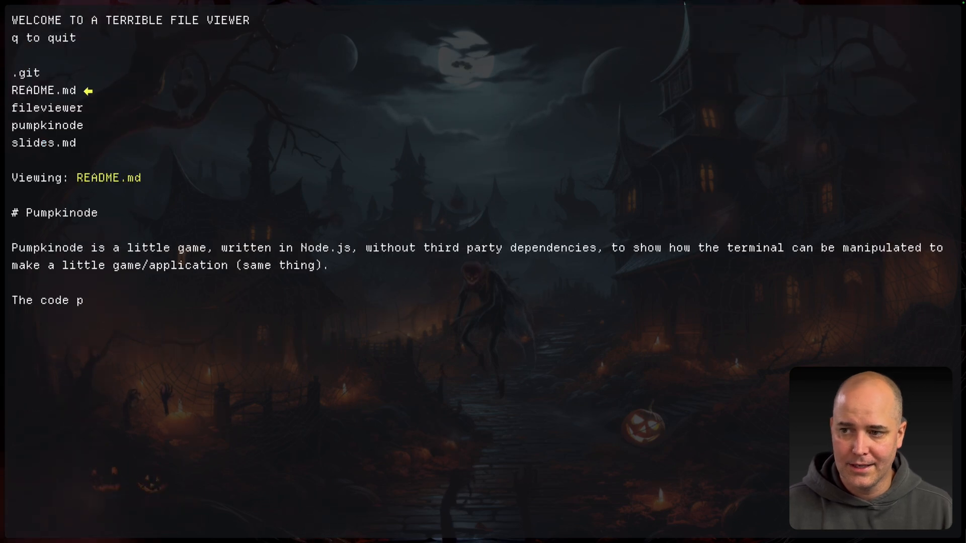
key(q)
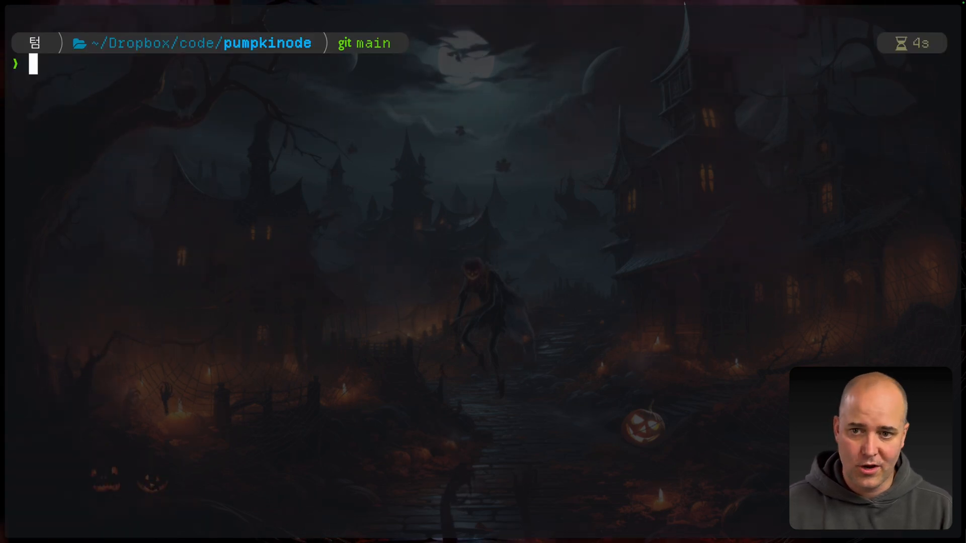